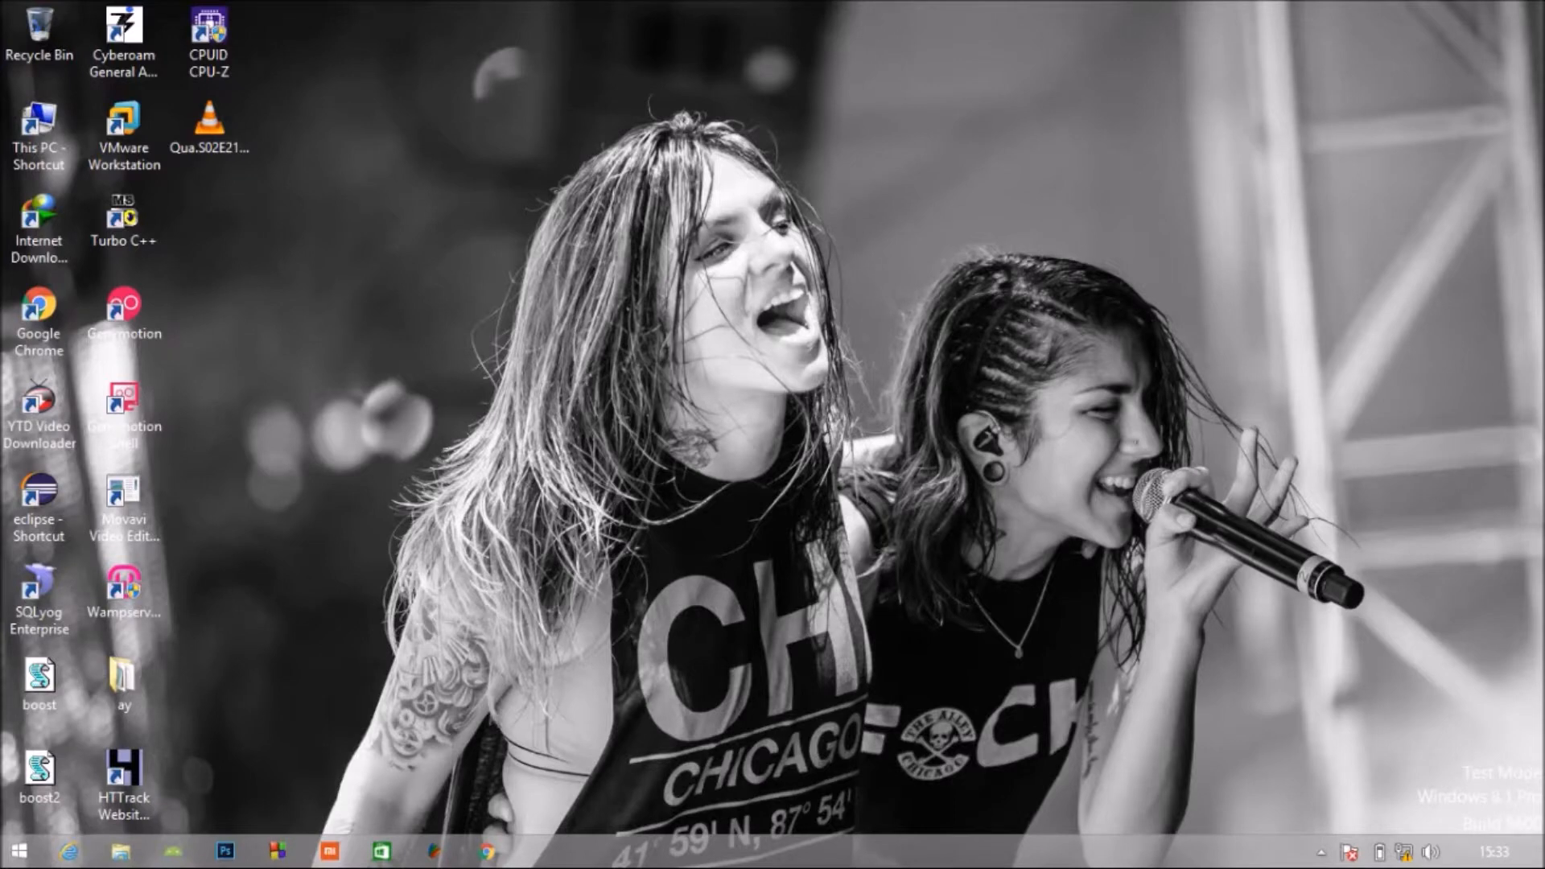
Launch Genymotion from the desktop and accept the personal-use notice.
{"action": "double_click", "coordinate": [123, 314]}
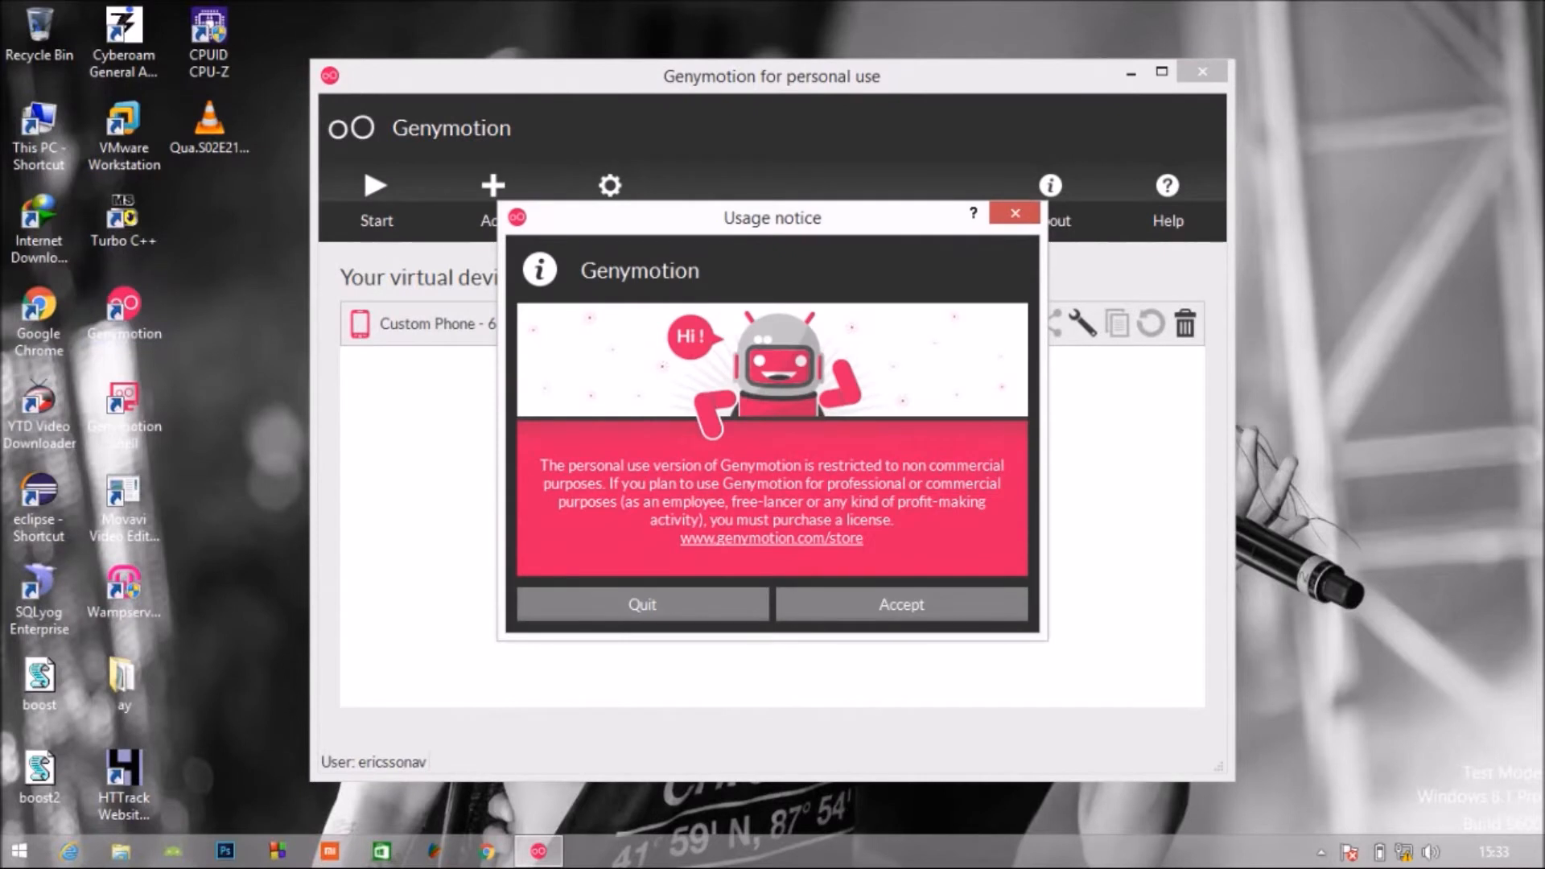
{"action": "mouse_move", "coordinate": [899, 604]}
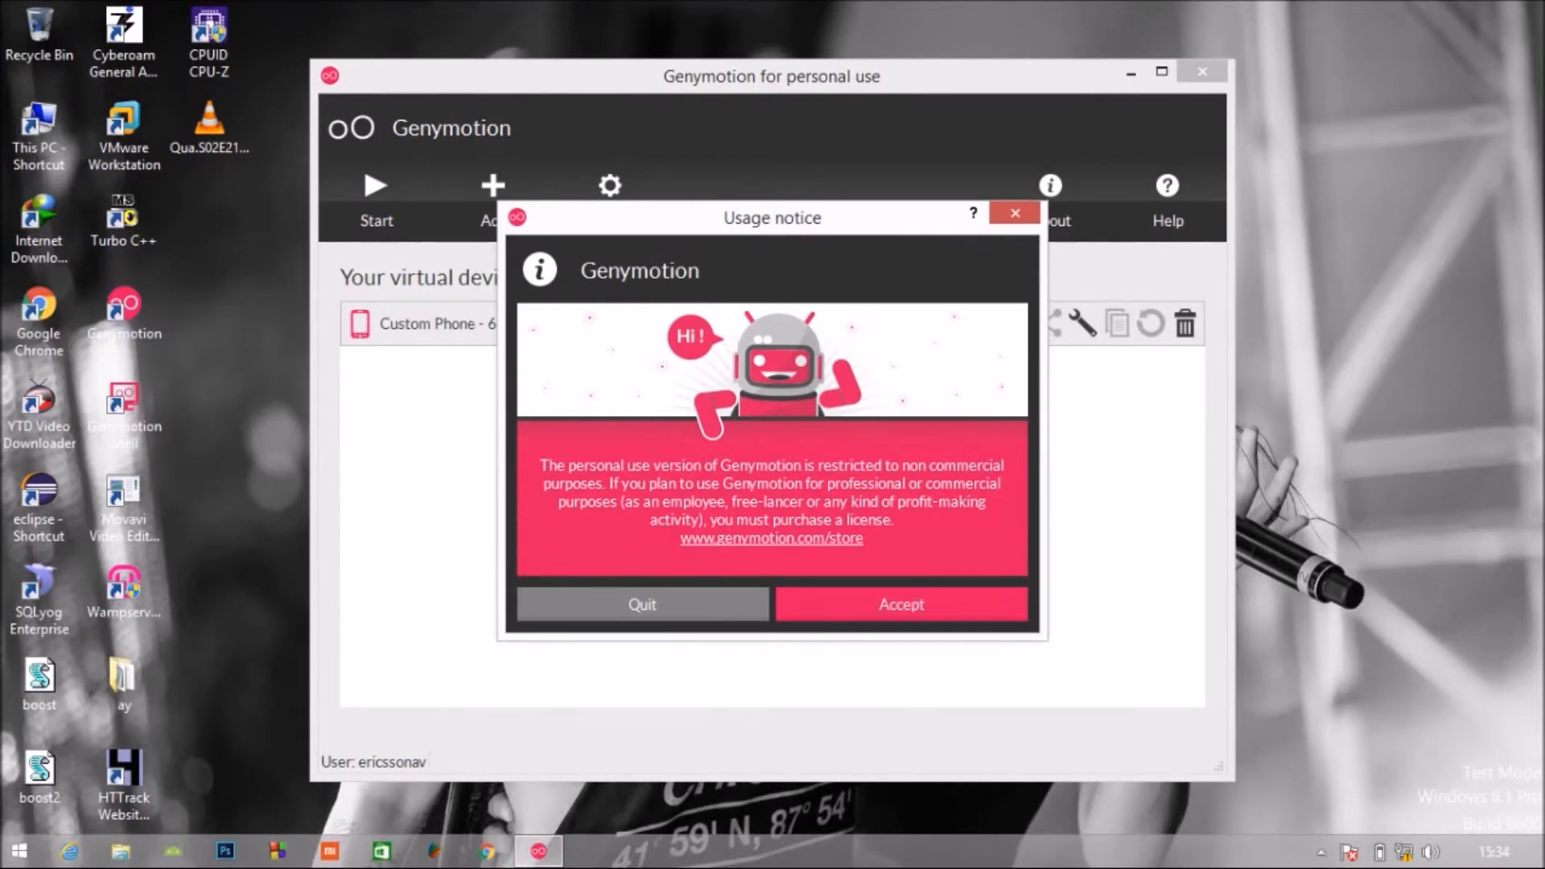
{"action": "left_click", "coordinate": [898, 604]}
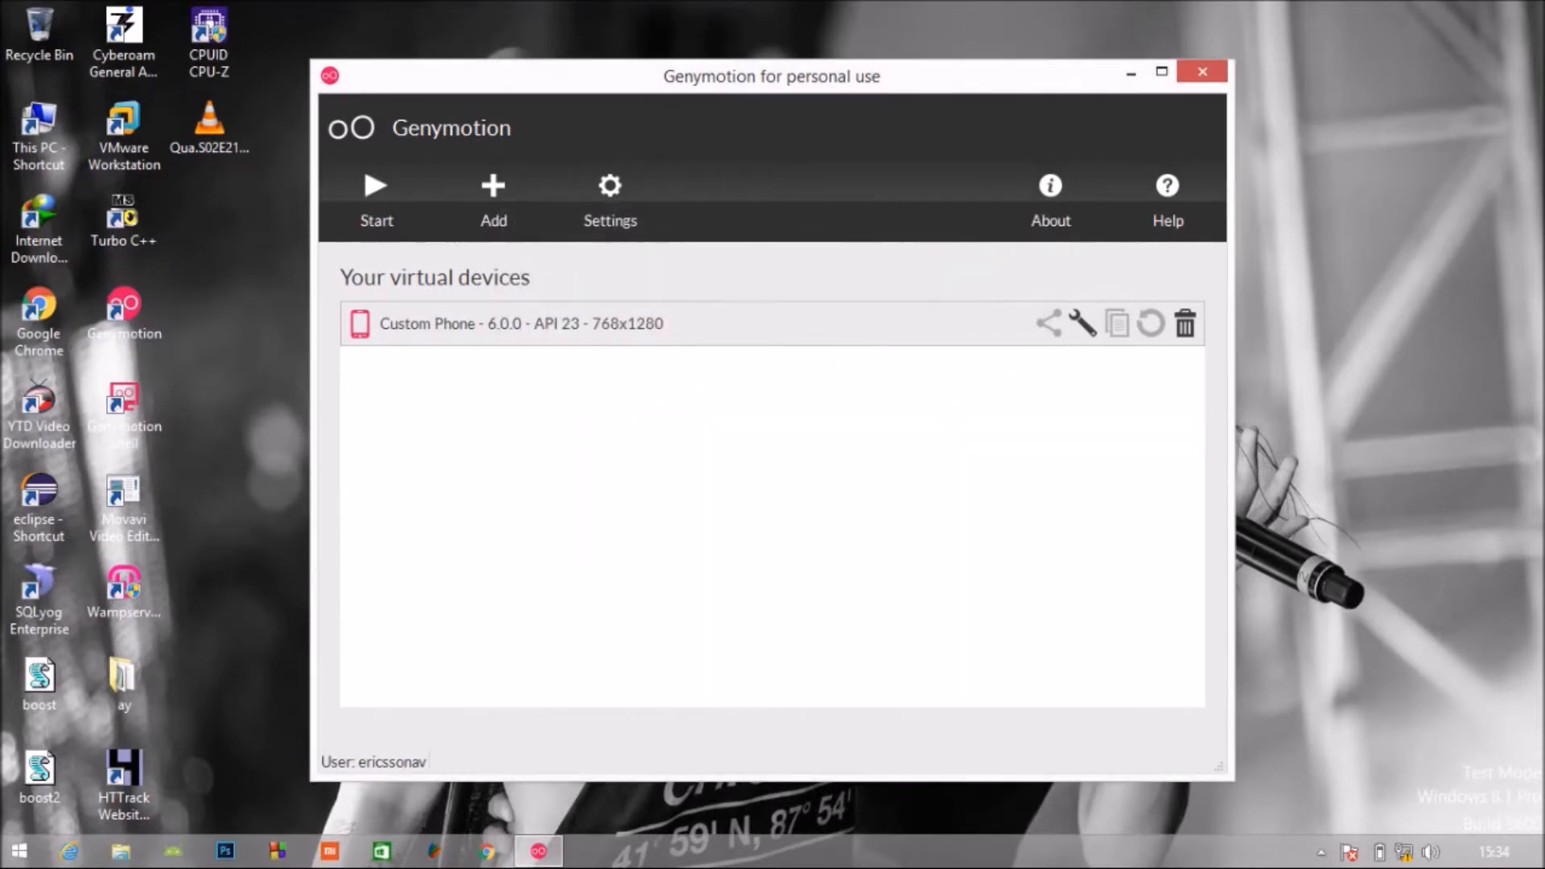
{"action": "left_click", "coordinate": [375, 192]}
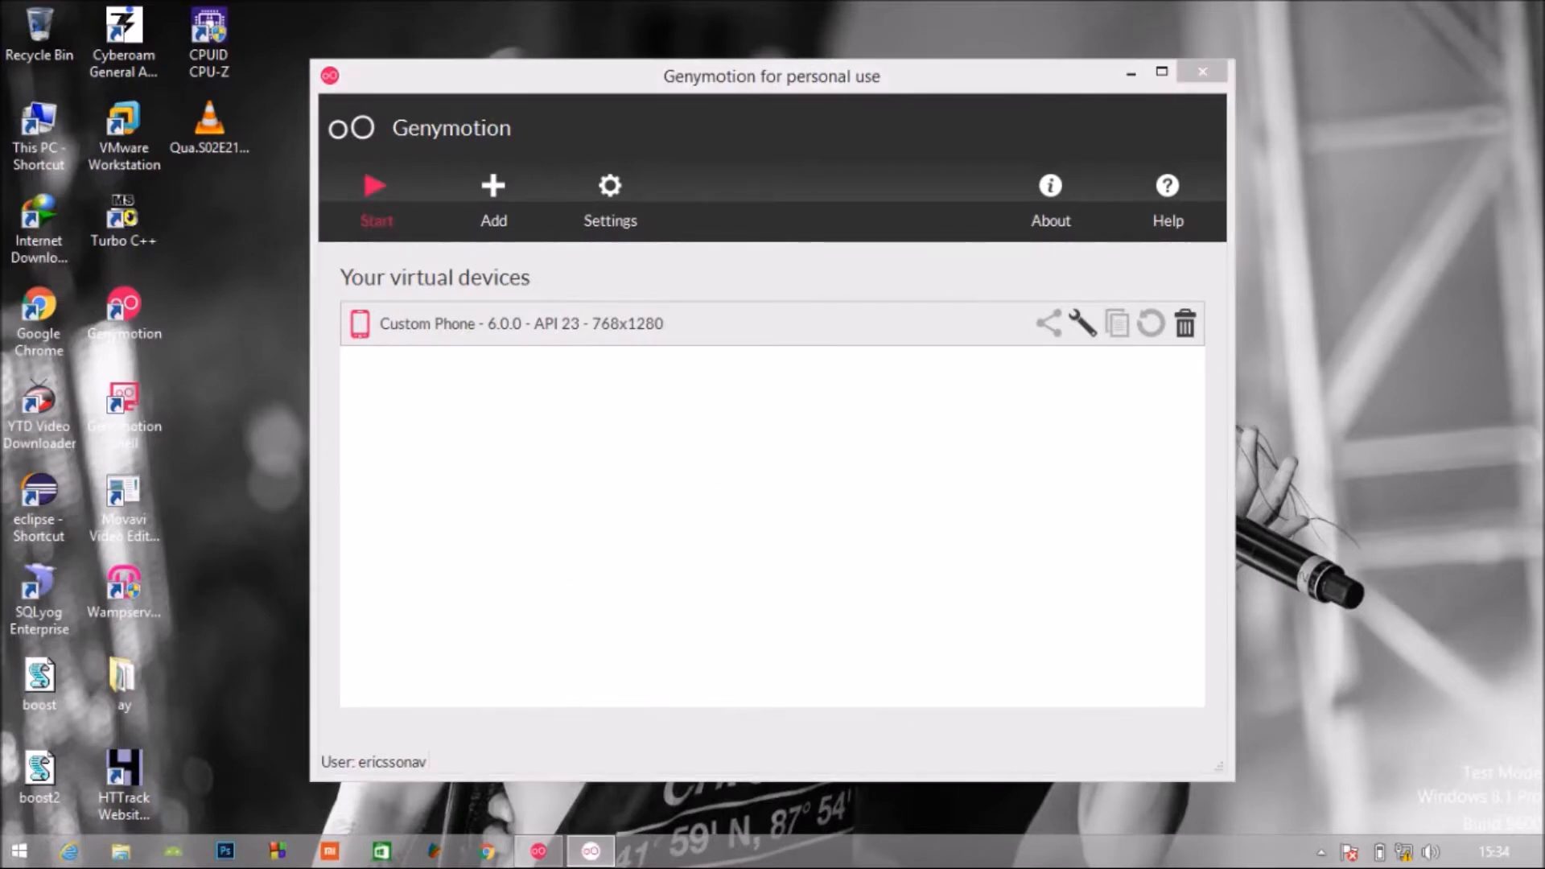
{"action": "left_click", "coordinate": [375, 185]}
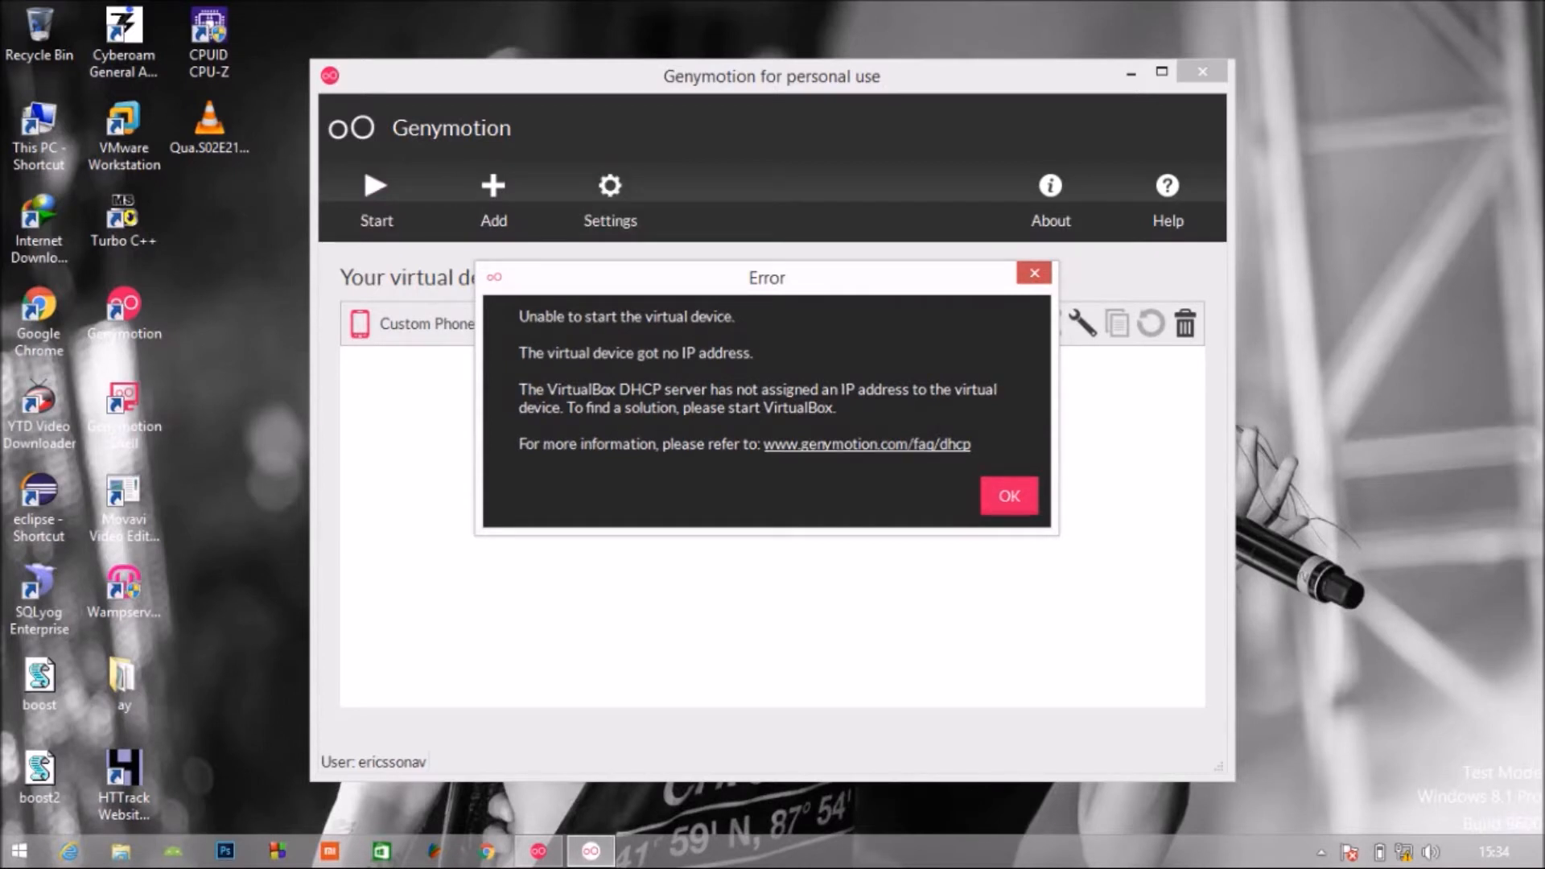
{"action": "left_click", "coordinate": [1007, 496]}
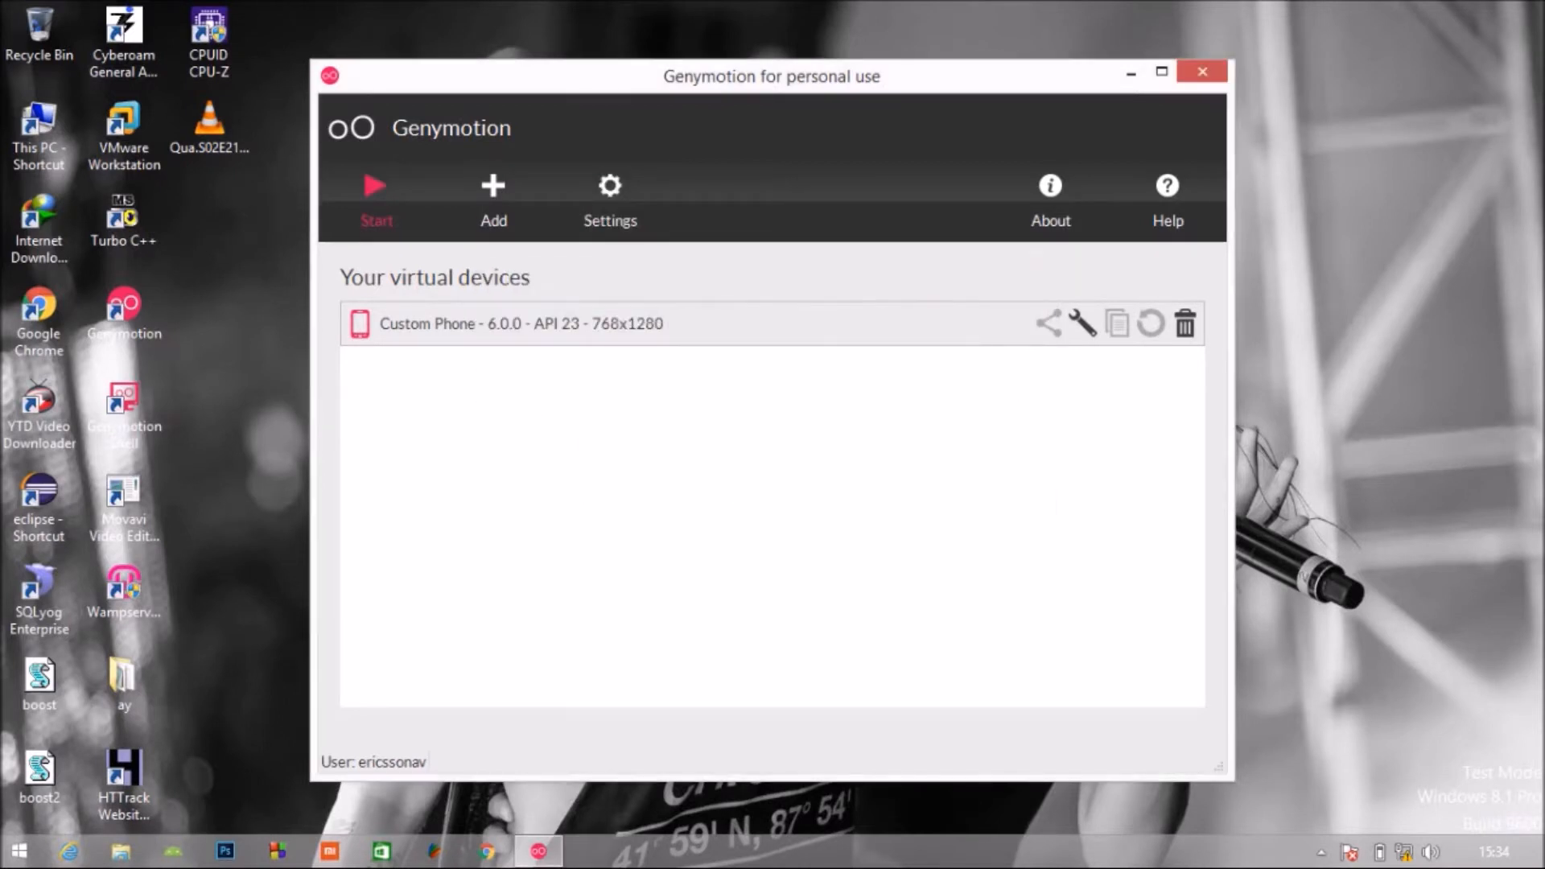
{"action": "mouse_move", "coordinate": [375, 196]}
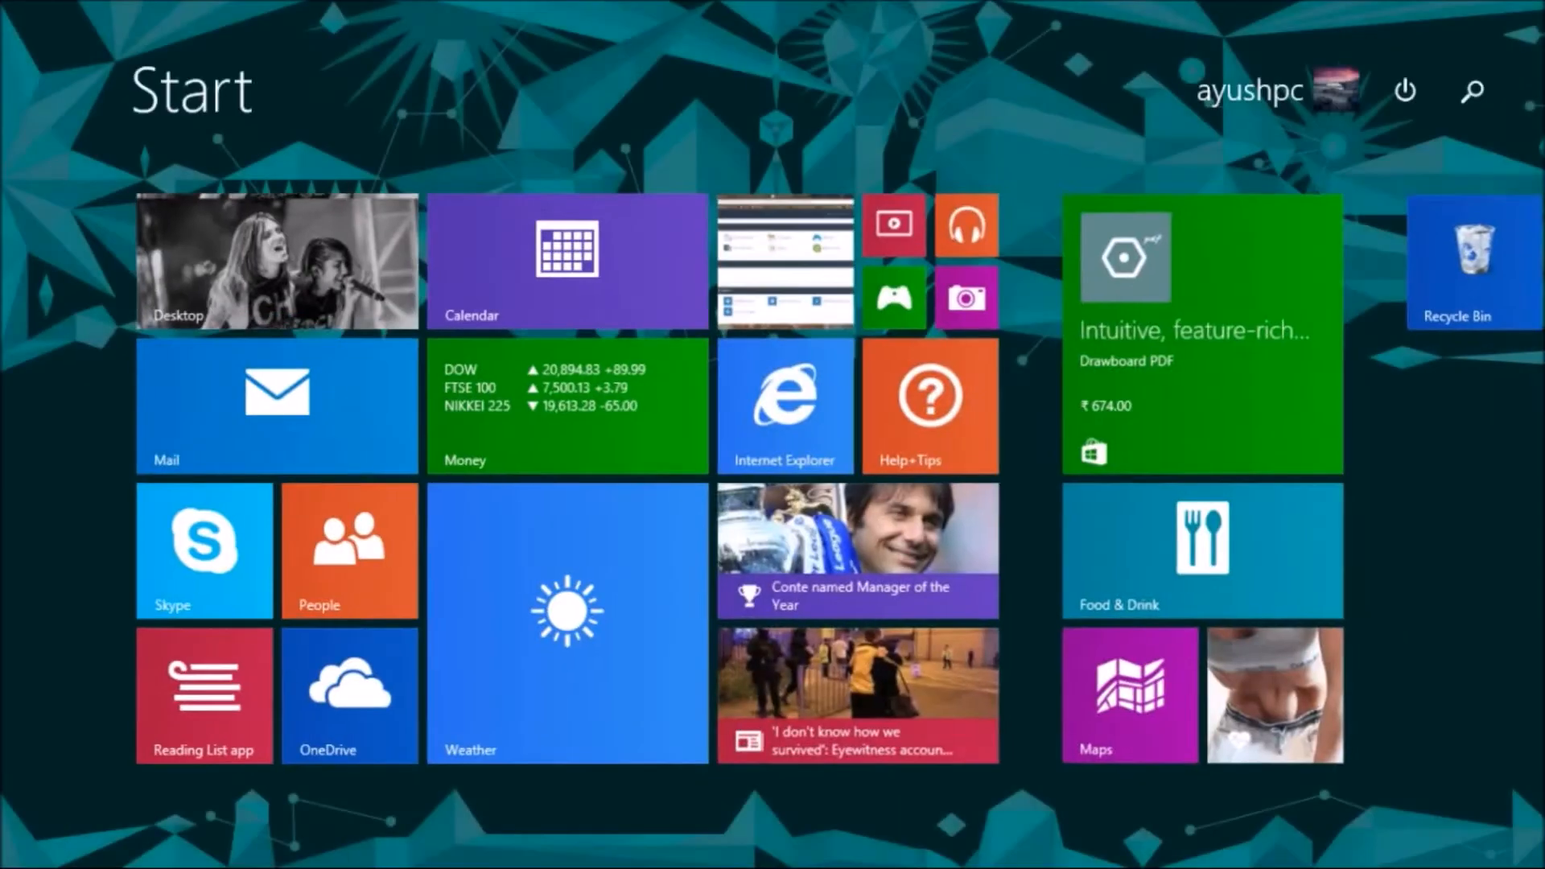
Search the Start screen for 'virtualBox' to launch Oracle VM VirtualBox.
{"action": "type", "text": "vi"}
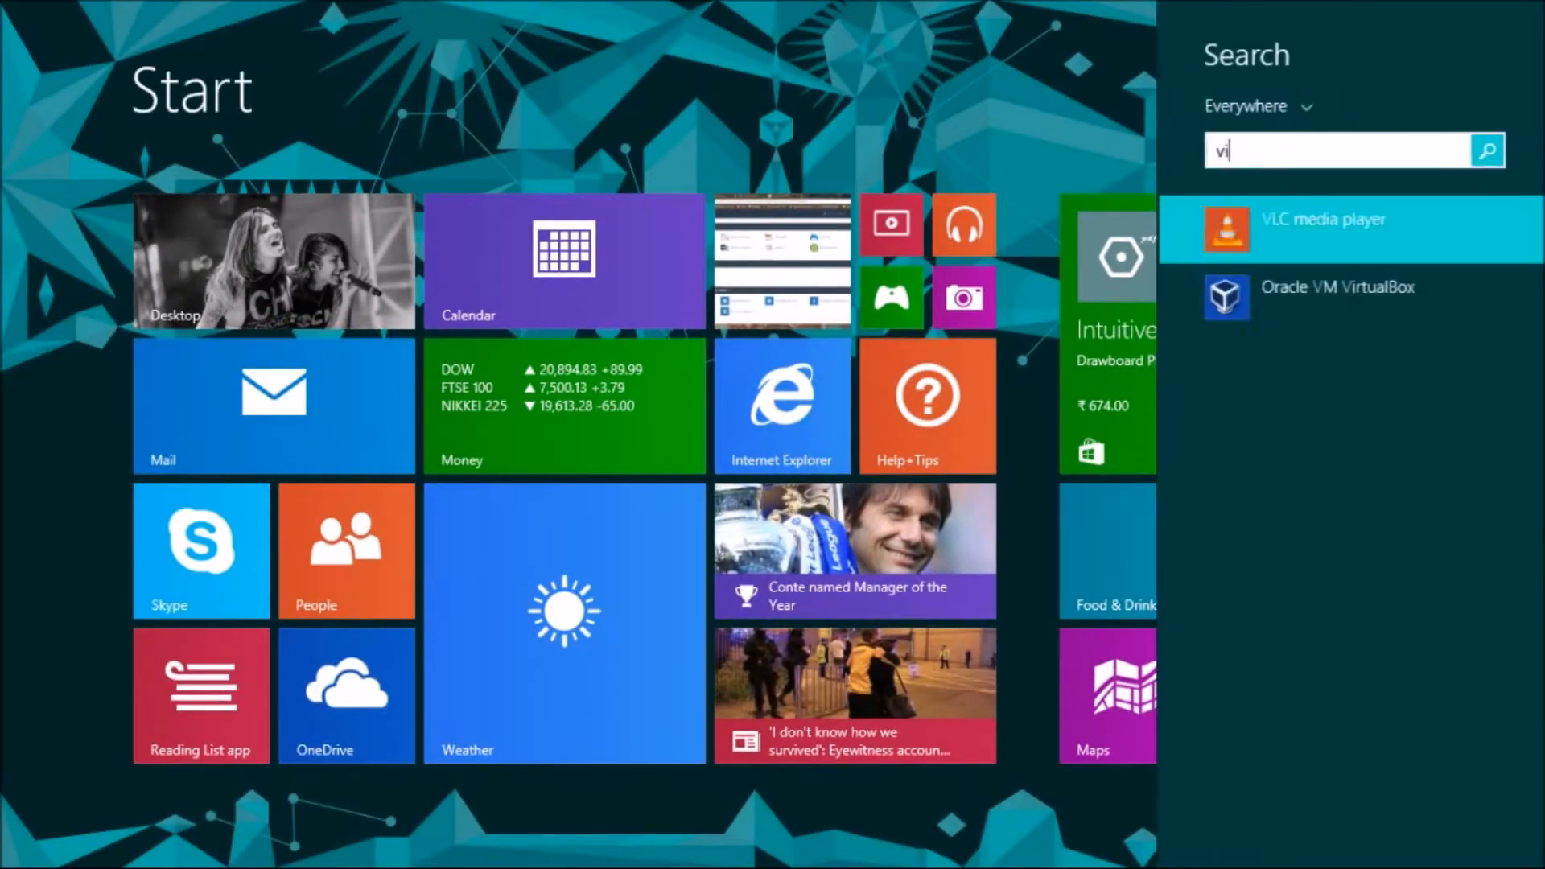
{"action": "type", "text": "rtualBox"}
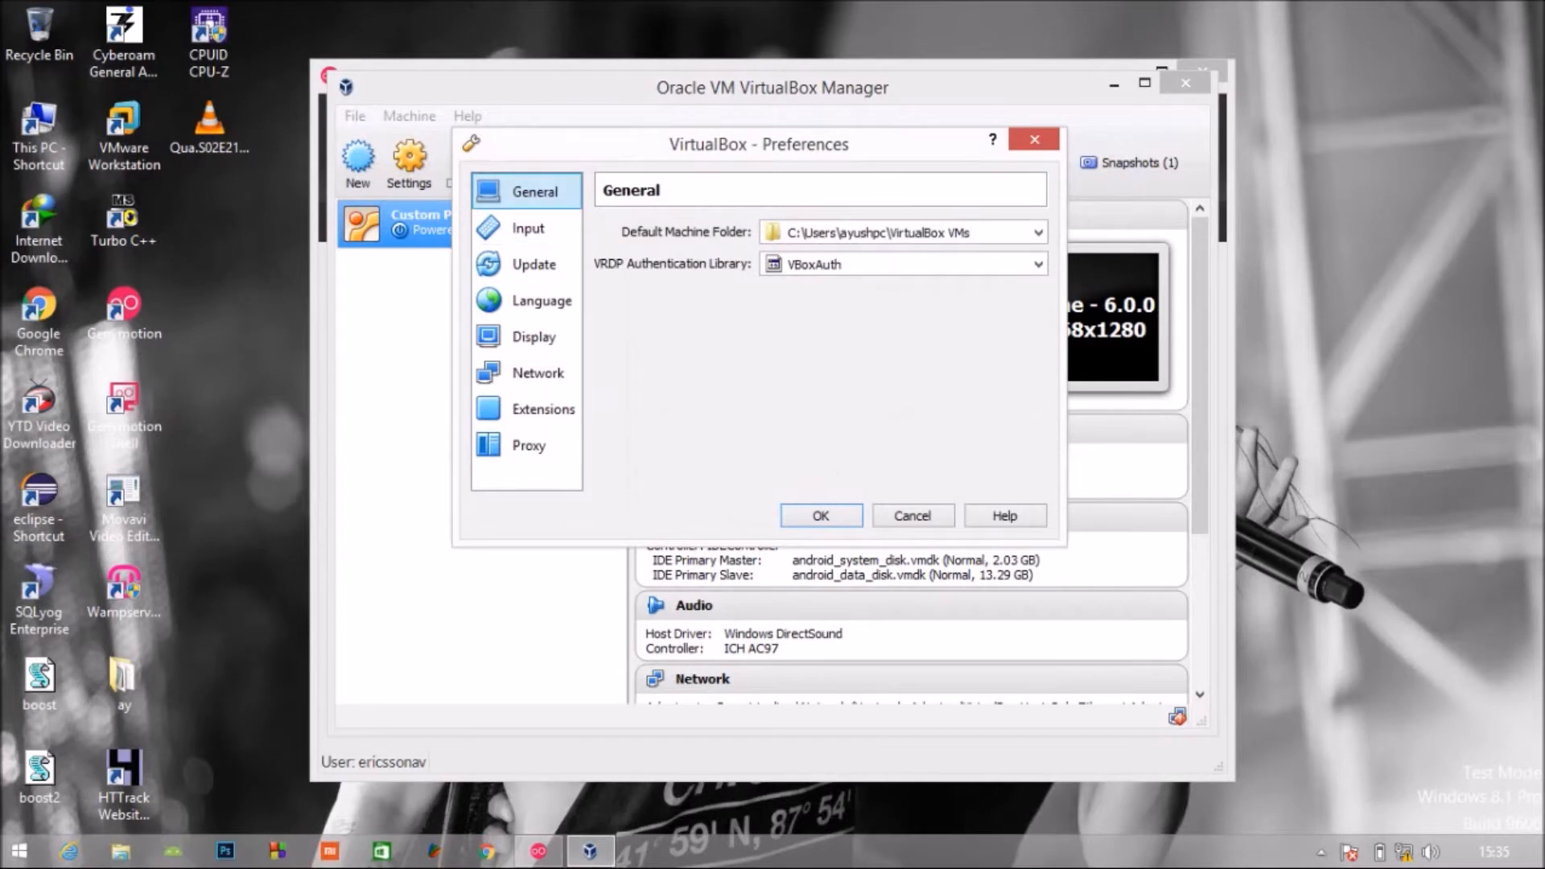
In Network preferences, select VirtualBox Host-Only Ethernet Adapter #2 and edit it.
{"action": "left_click", "coordinate": [538, 372]}
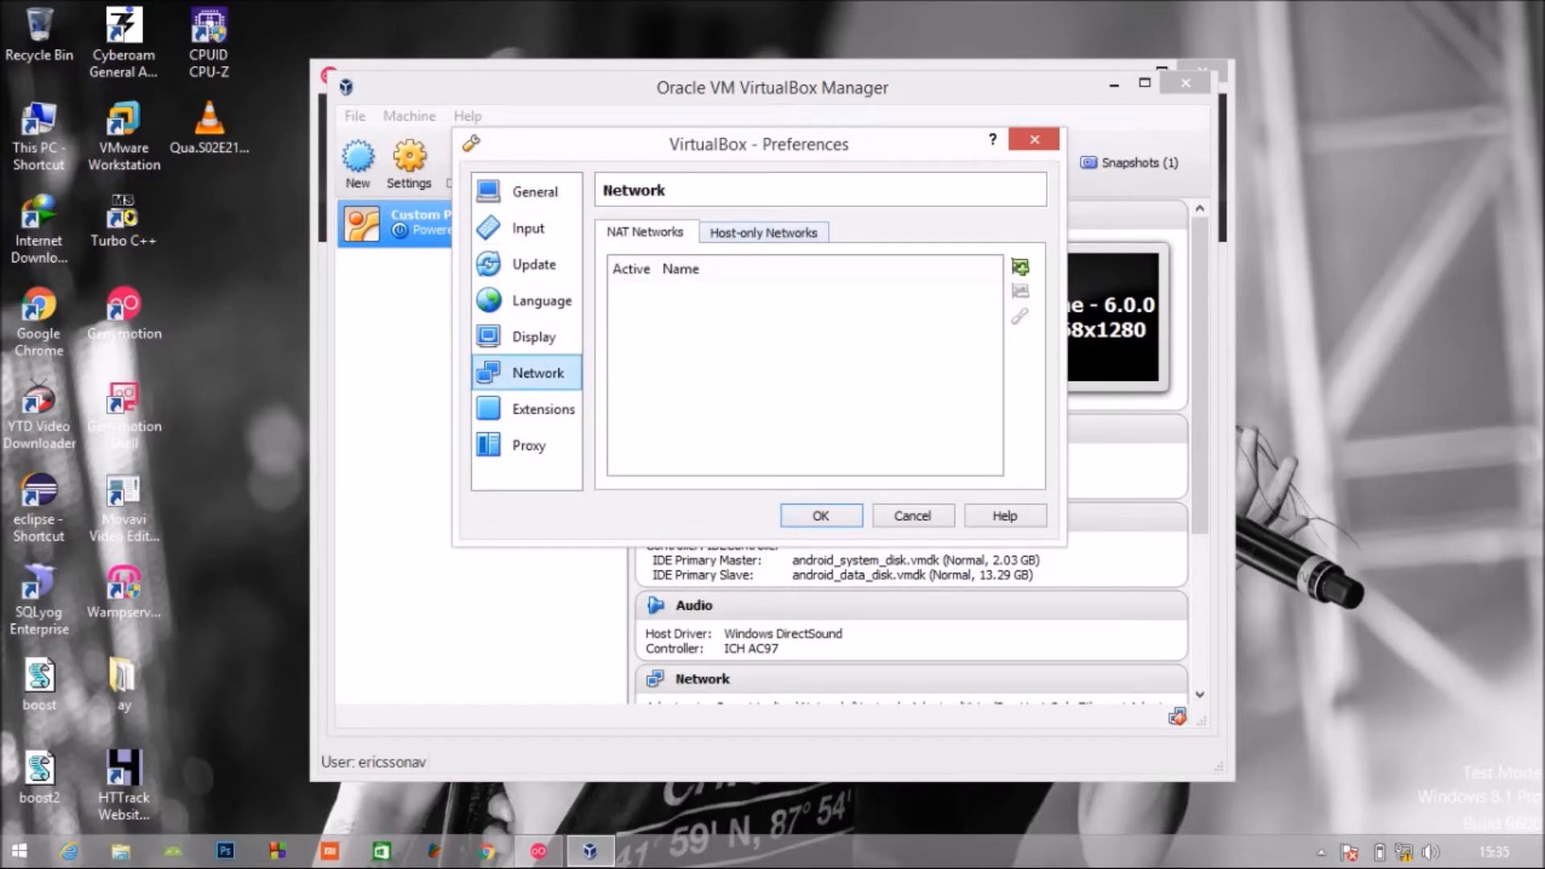
{"action": "left_click", "coordinate": [763, 232]}
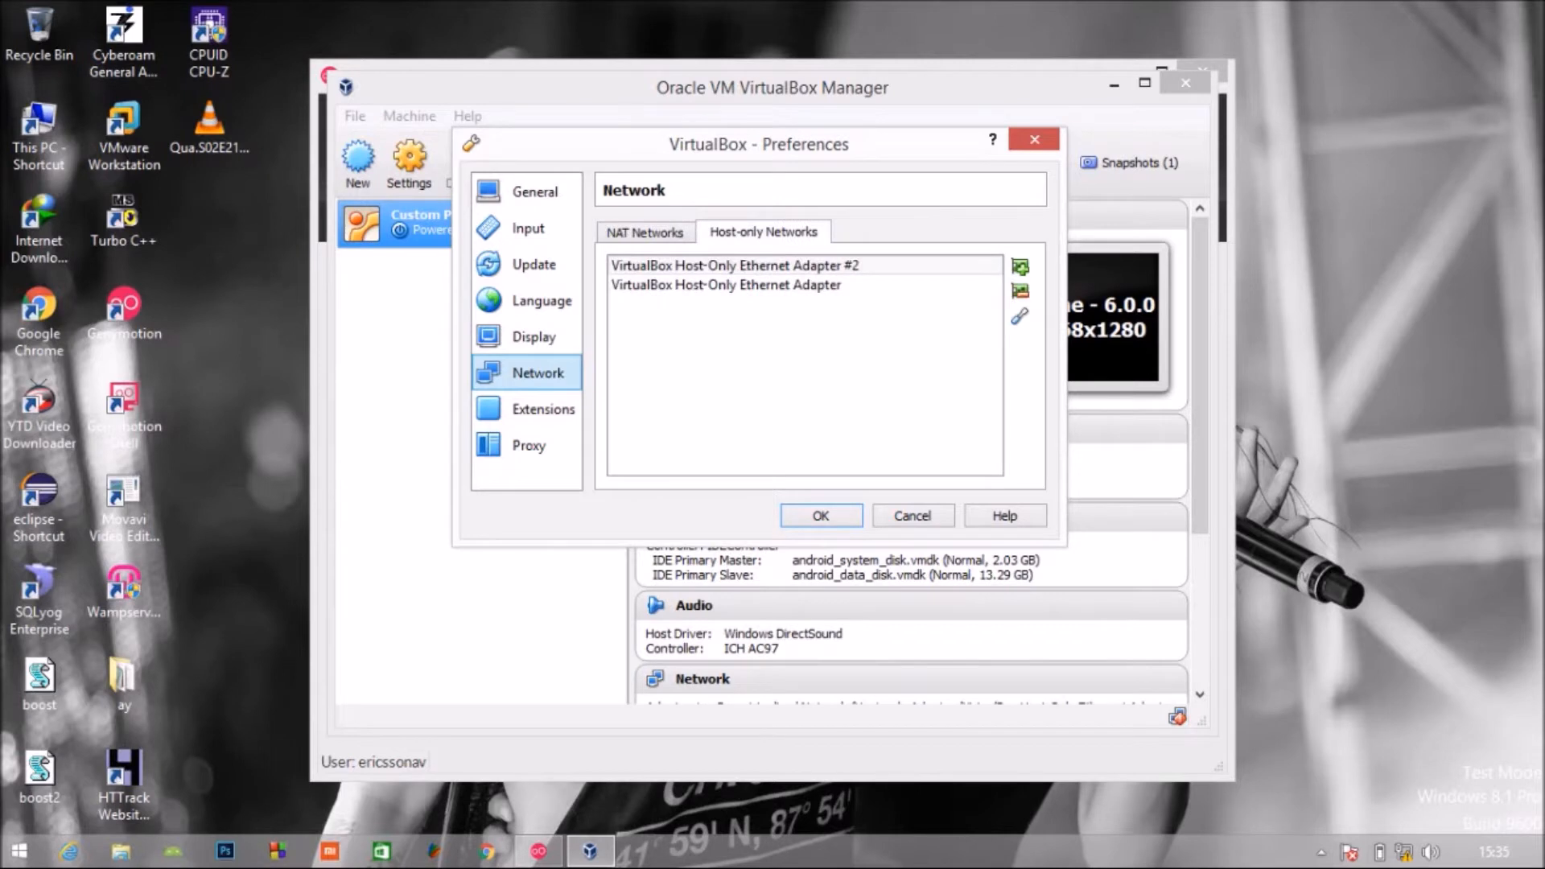
{"action": "left_click", "coordinate": [734, 266]}
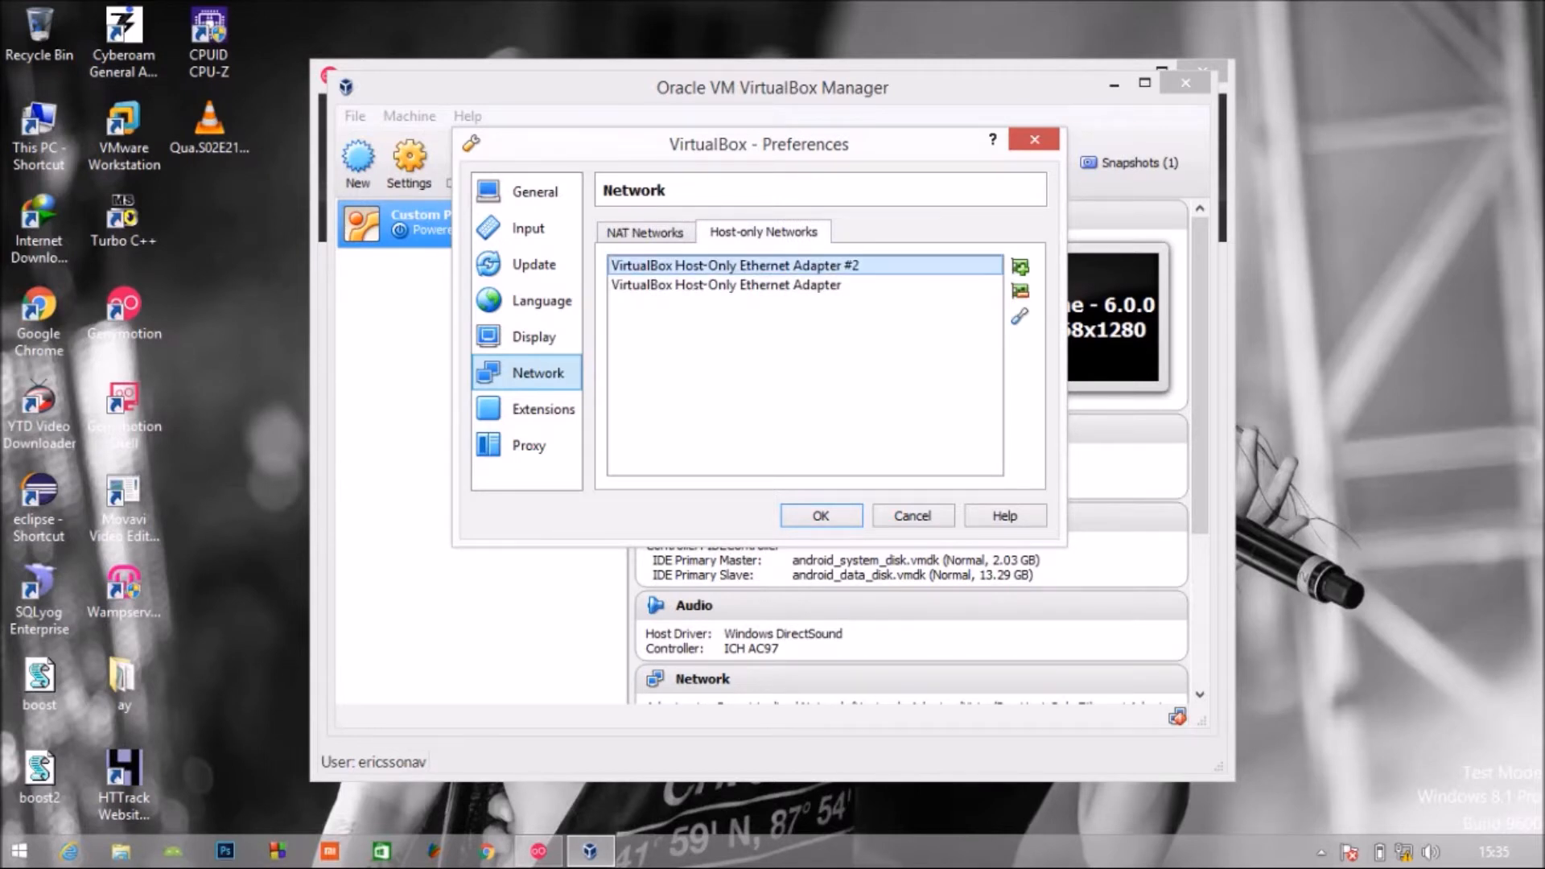
{"action": "mouse_move", "coordinate": [729, 285]}
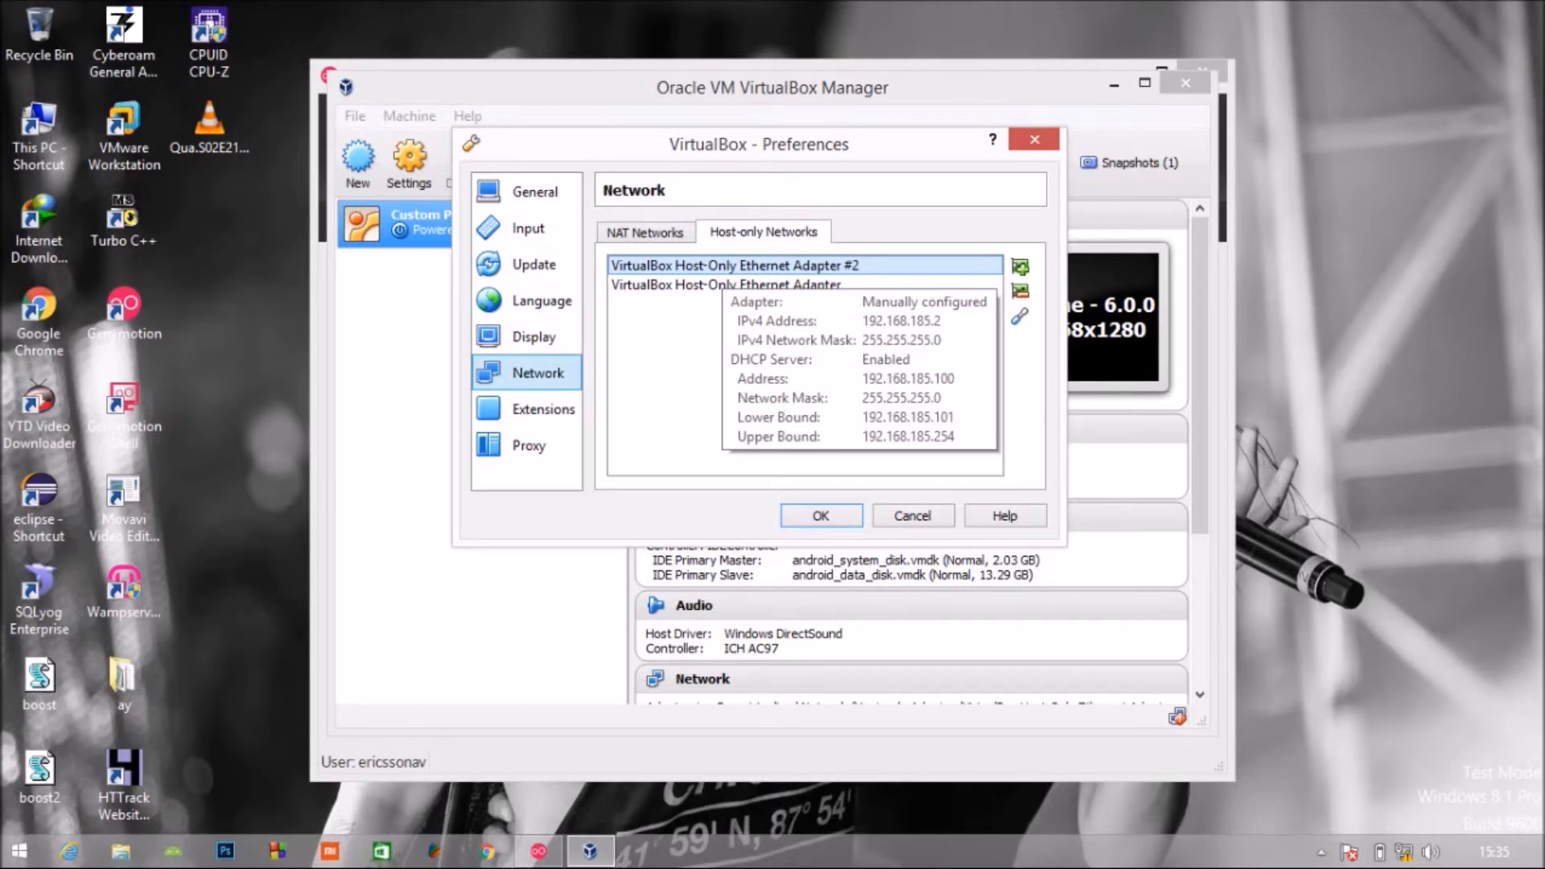
{"action": "left_click", "coordinate": [1021, 317]}
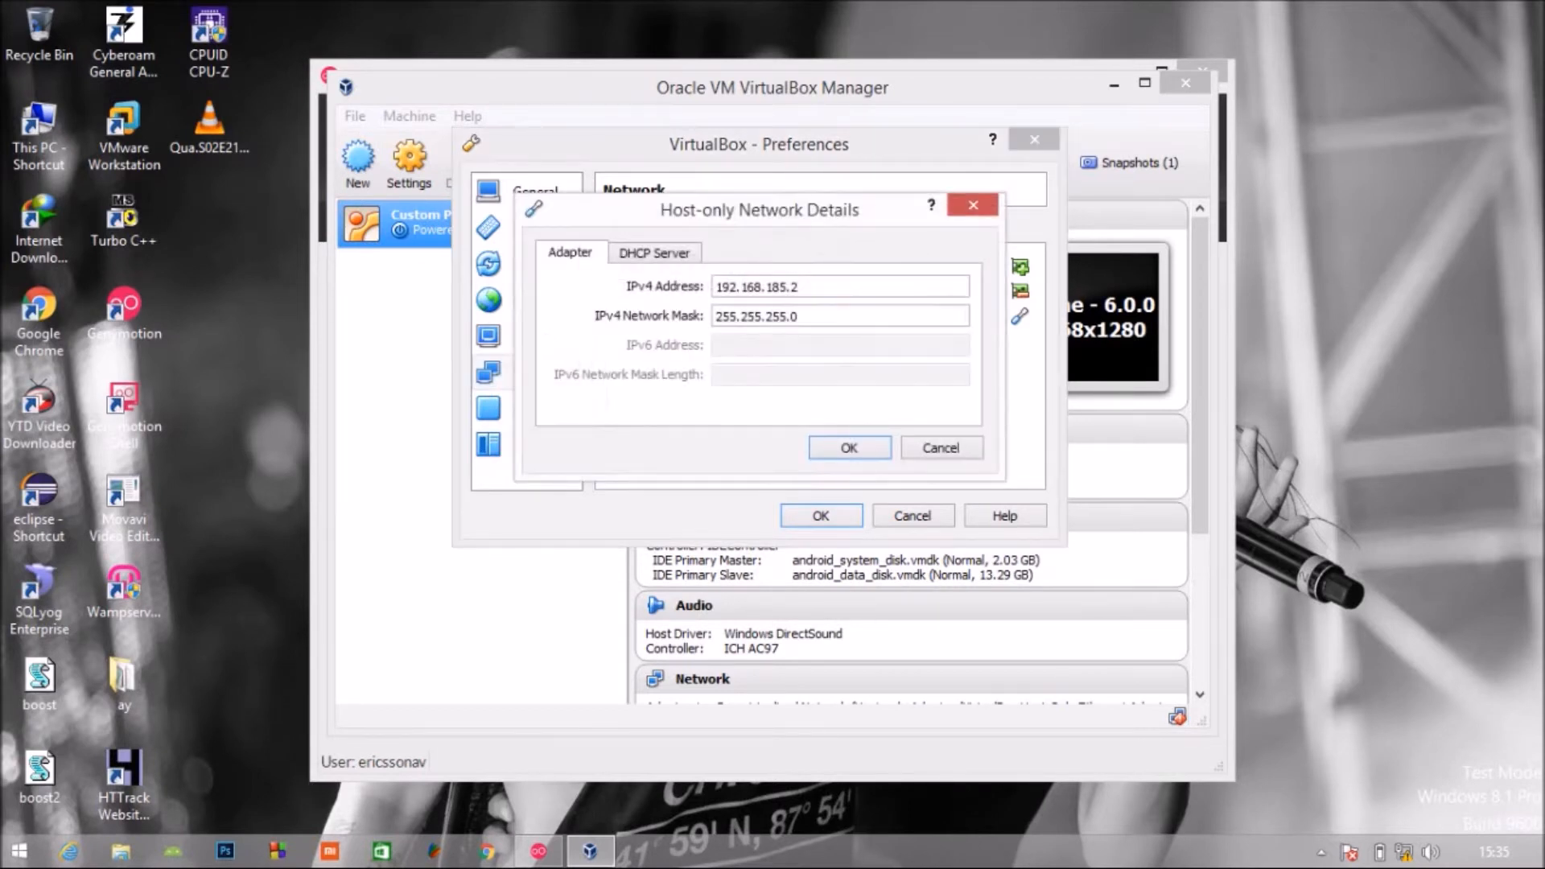
Toggle the adapter's DHCP Enable Server setting off and back on.
{"action": "left_click", "coordinate": [653, 253]}
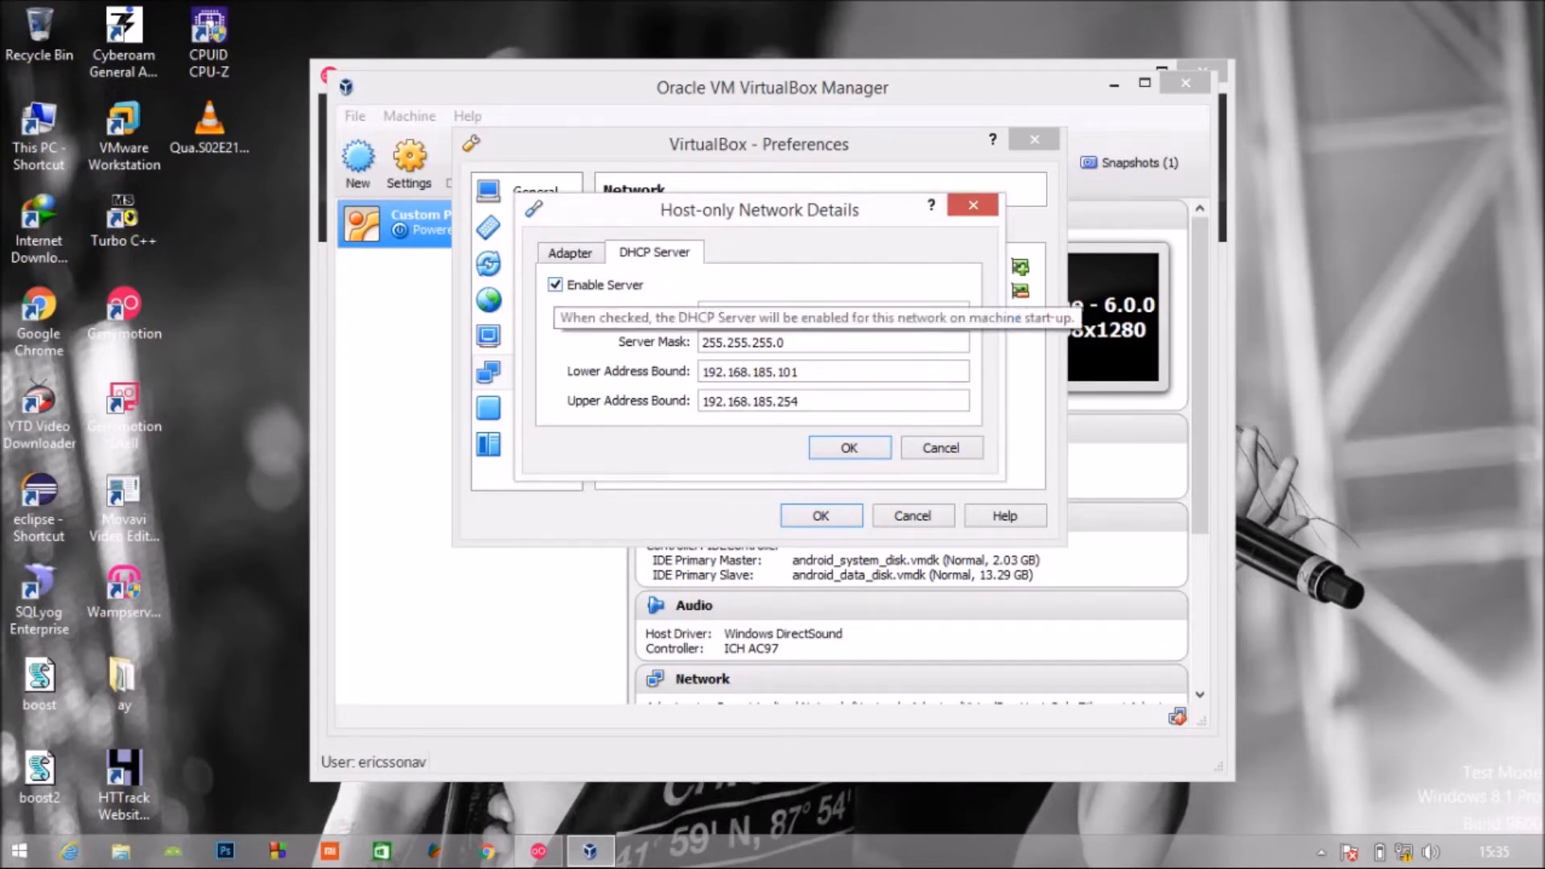
{"action": "left_click", "coordinate": [555, 285]}
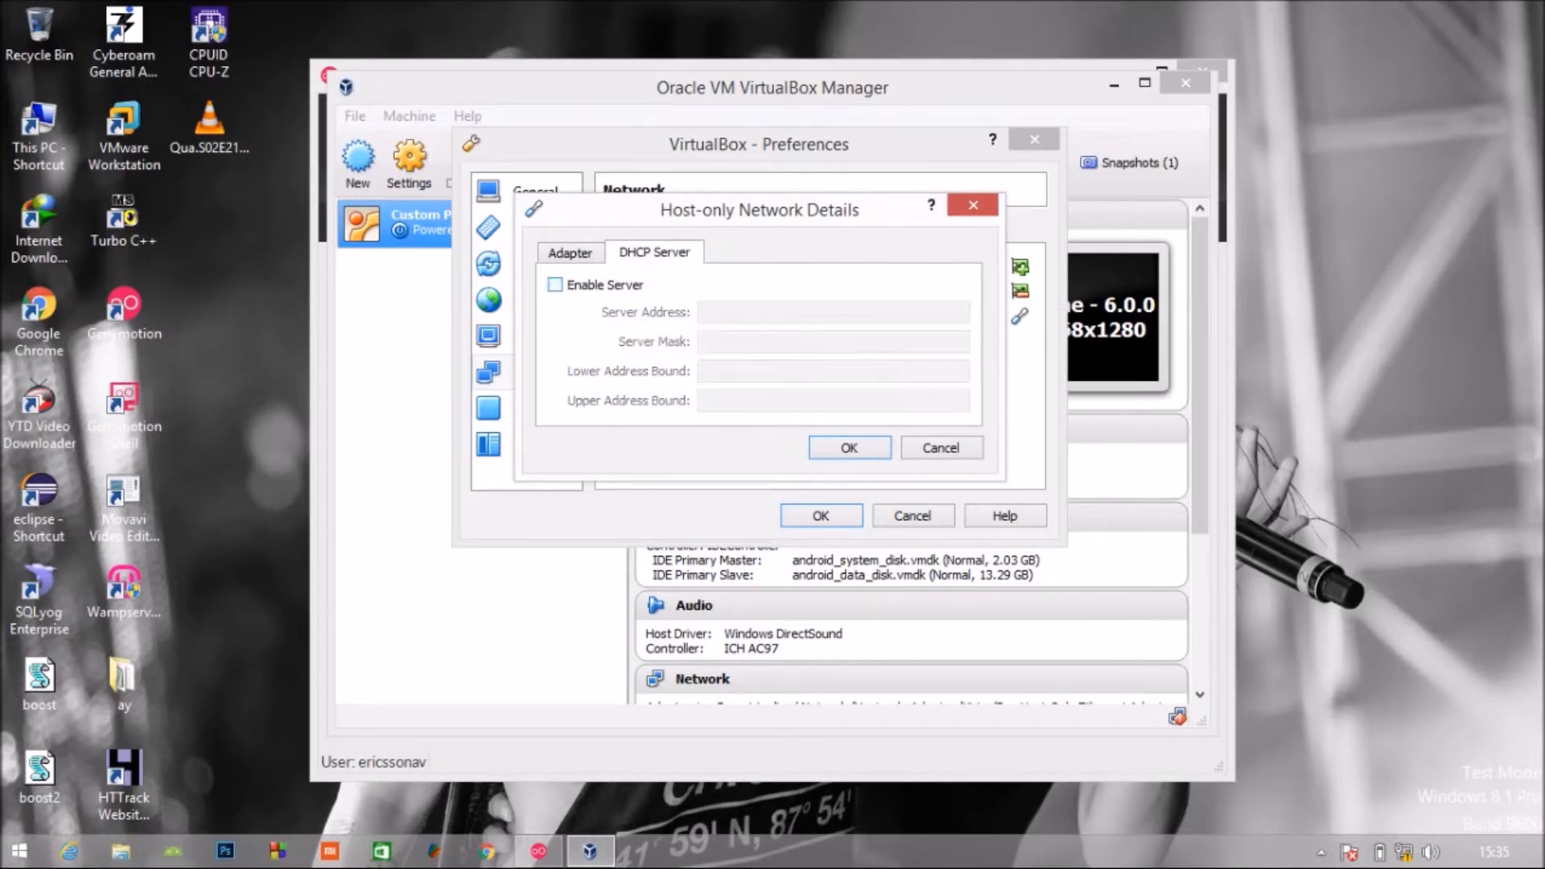
{"action": "left_click", "coordinate": [556, 285]}
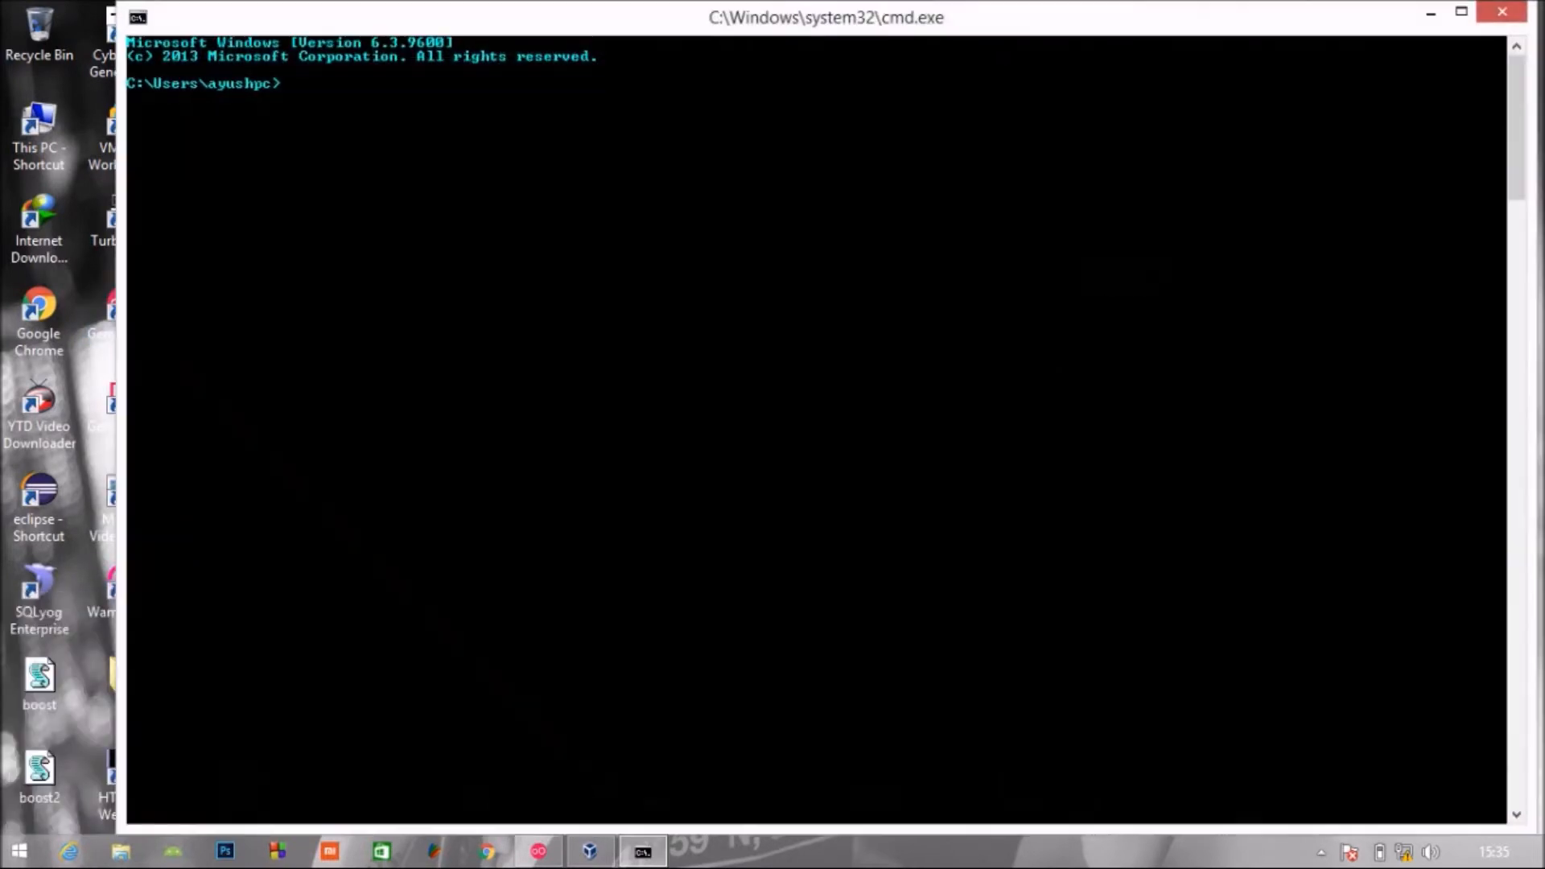
Run ipconfig to list the host-only adapters at 192.168.56.1 and 192.168.185.2.
{"action": "type", "text": "ip"}
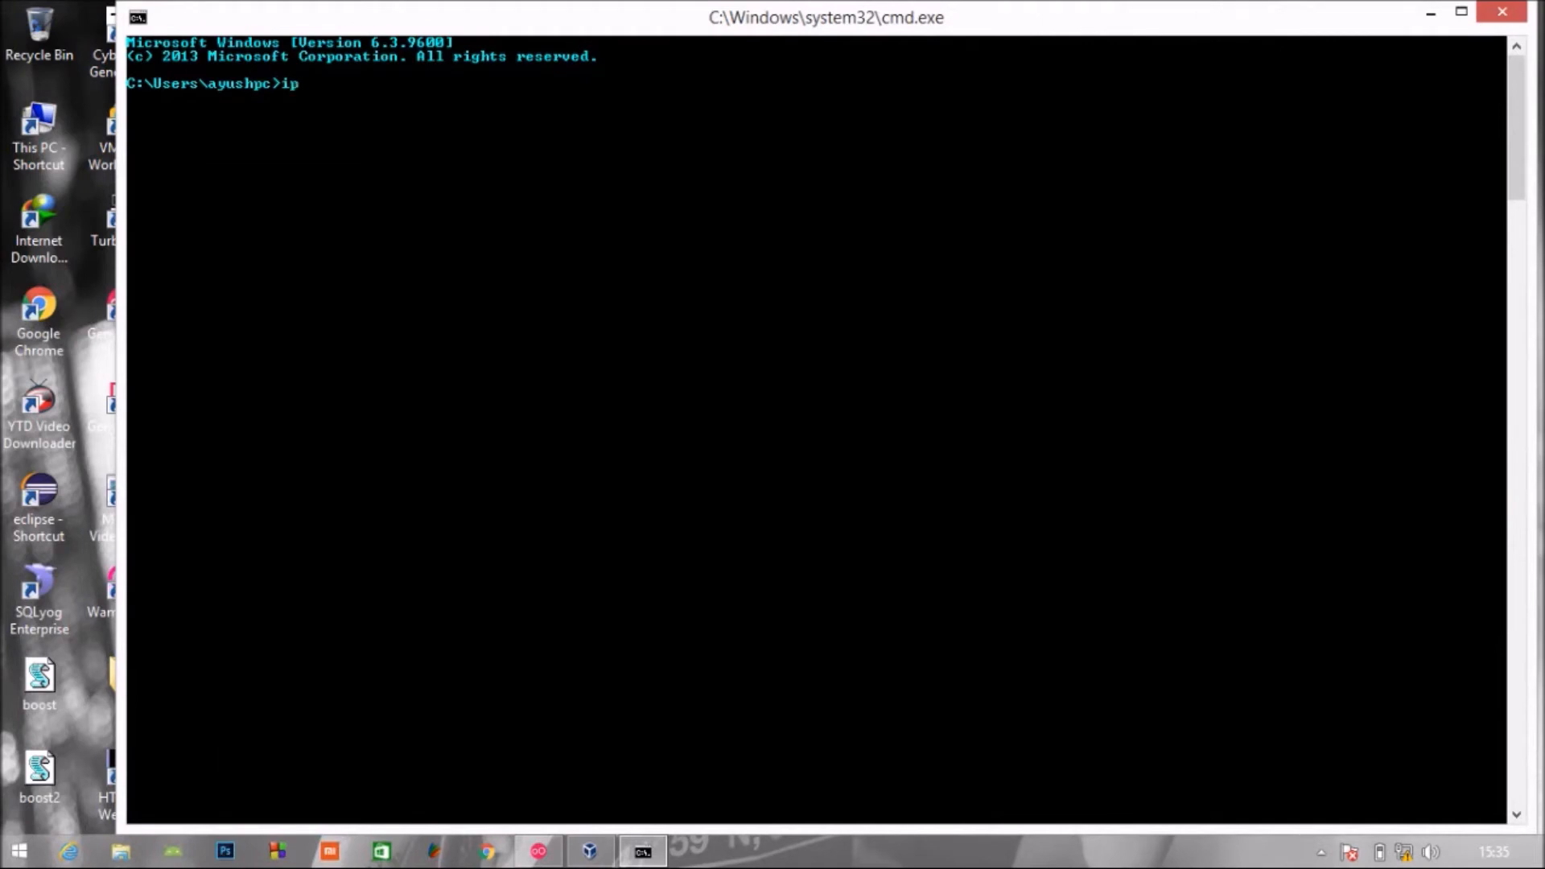
{"action": "type", "text": "co"}
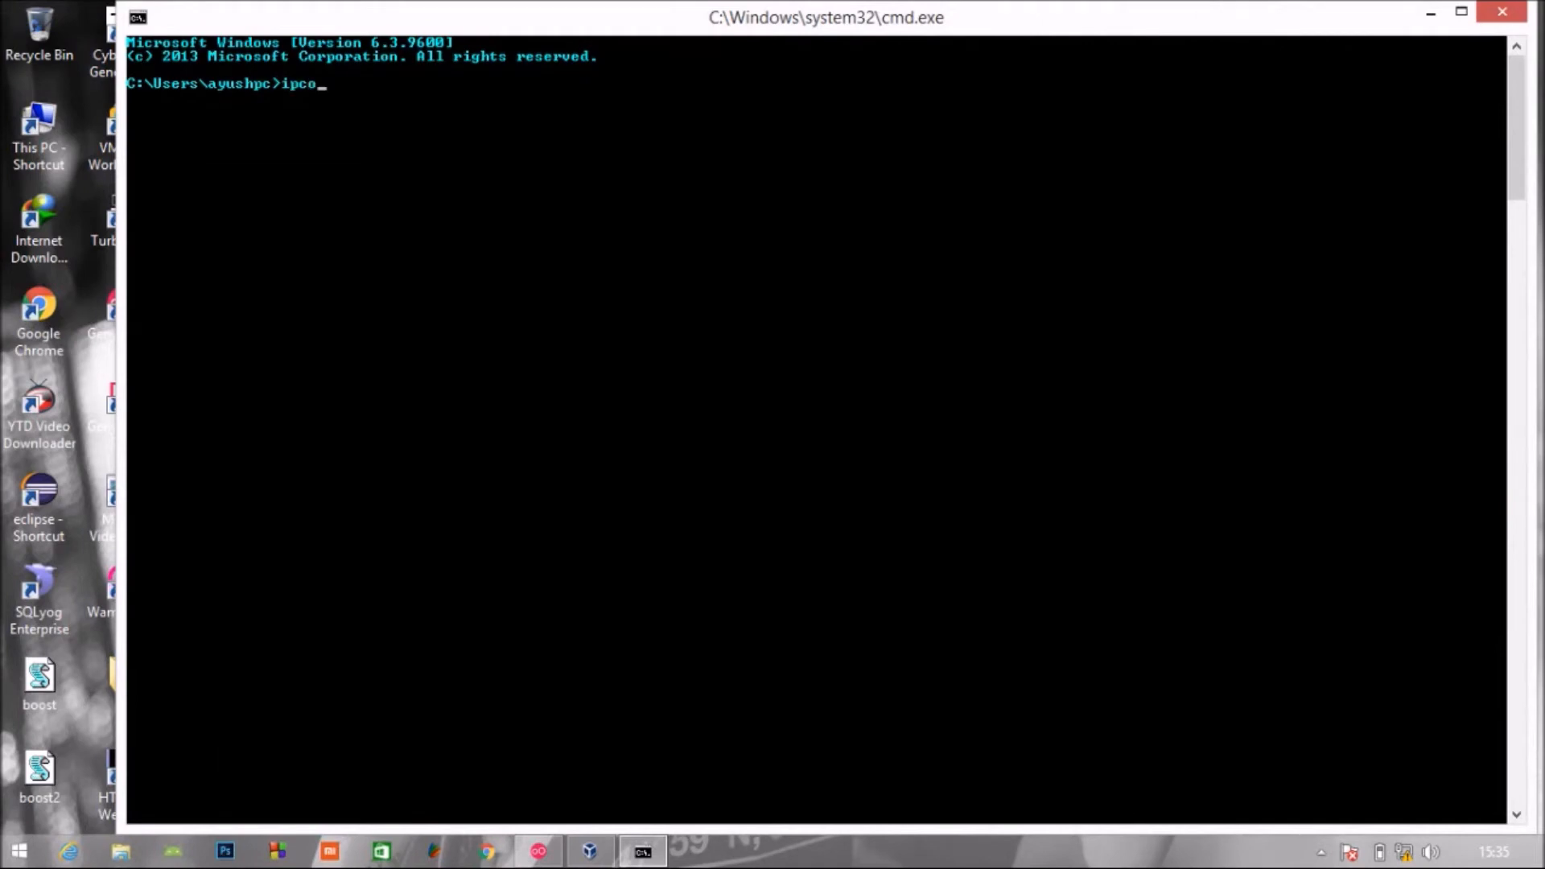
{"action": "type", "text": "nfi"}
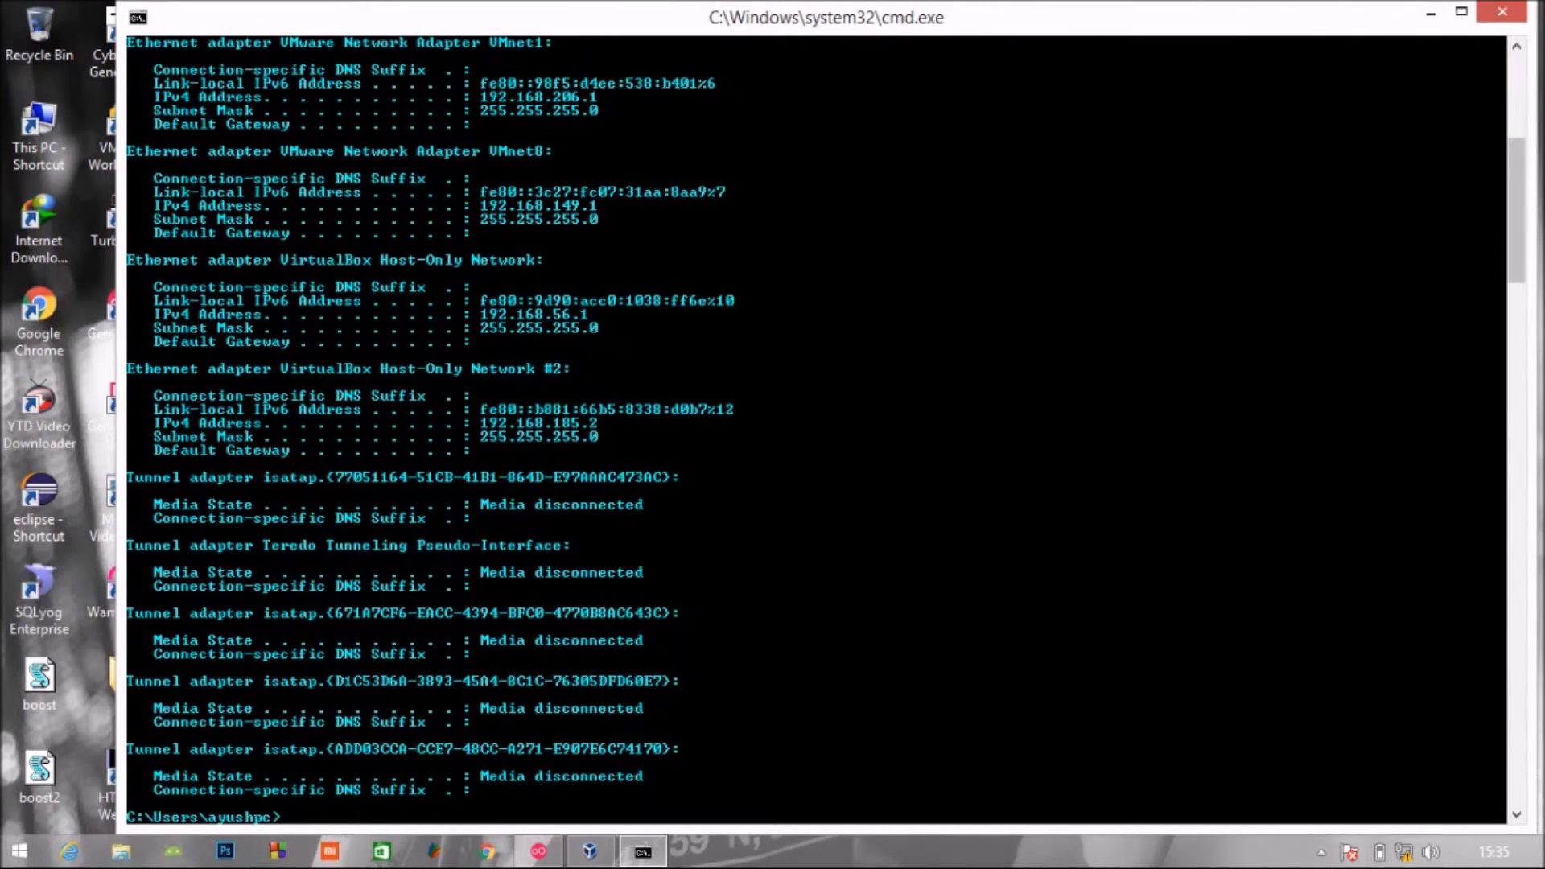
{"action": "scroll", "scroll_direction": "down", "scroll_amount": 3}
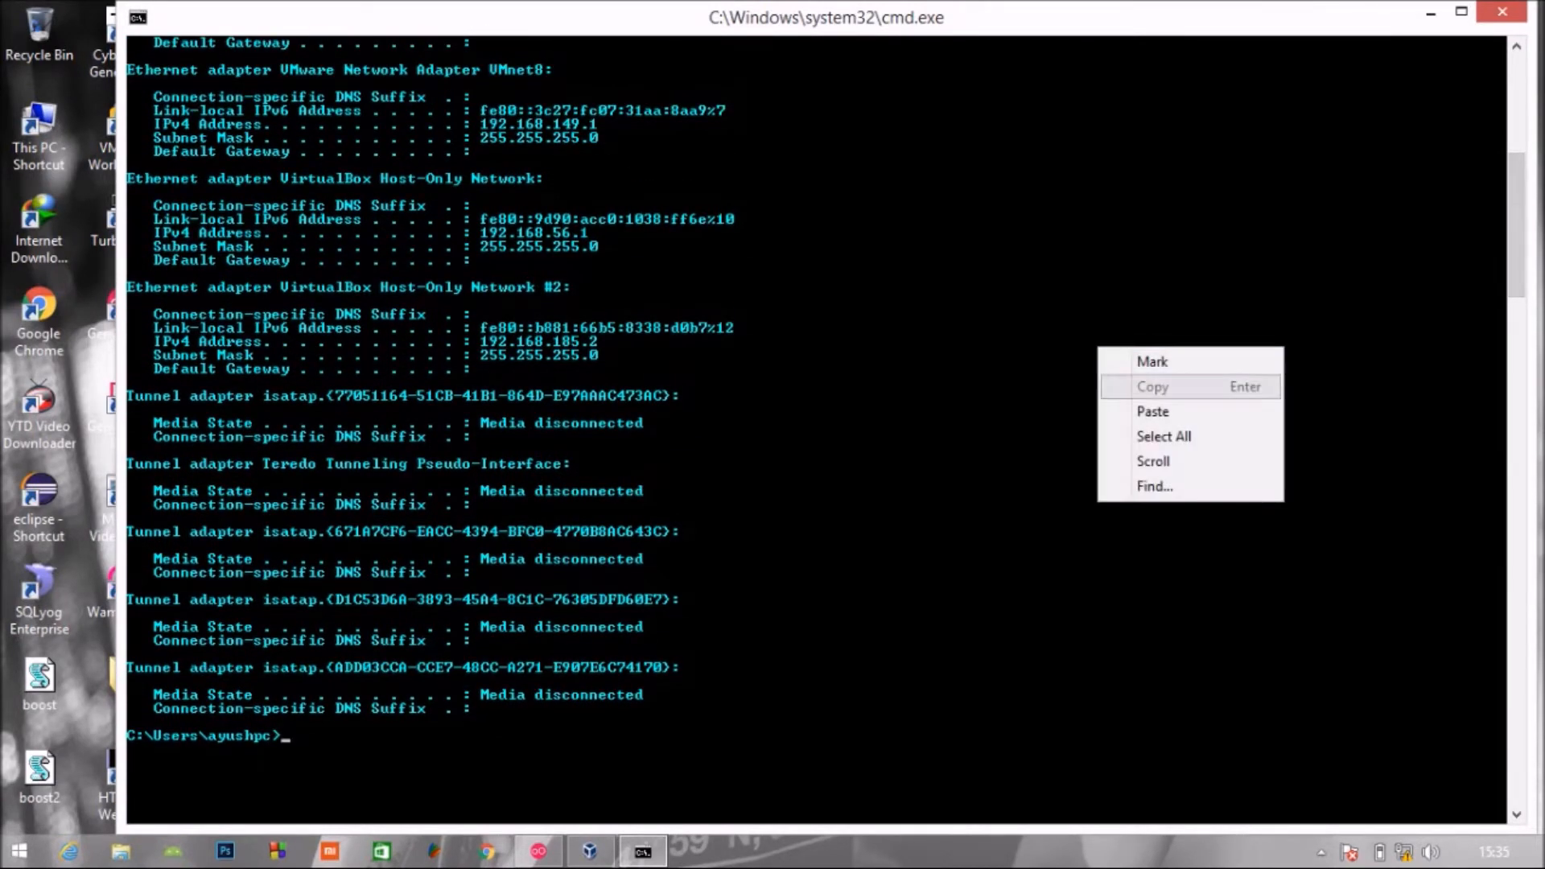
Mark and select the VirtualBox Host-Only Network adapter name in the console output.
{"action": "left_click", "coordinate": [1153, 362]}
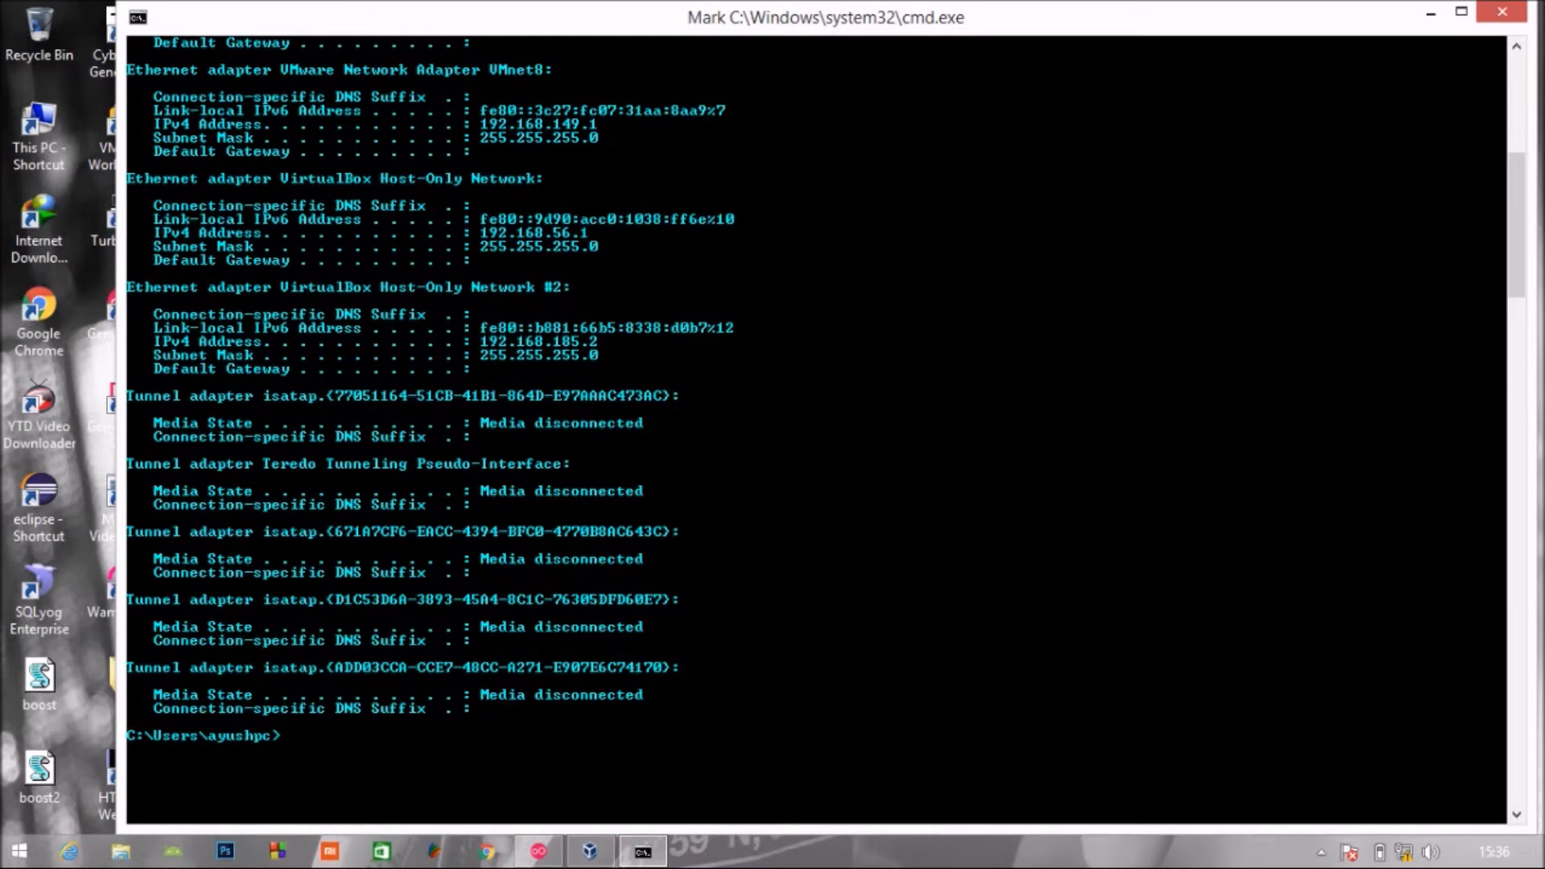
{"action": "double_click", "coordinate": [301, 287]}
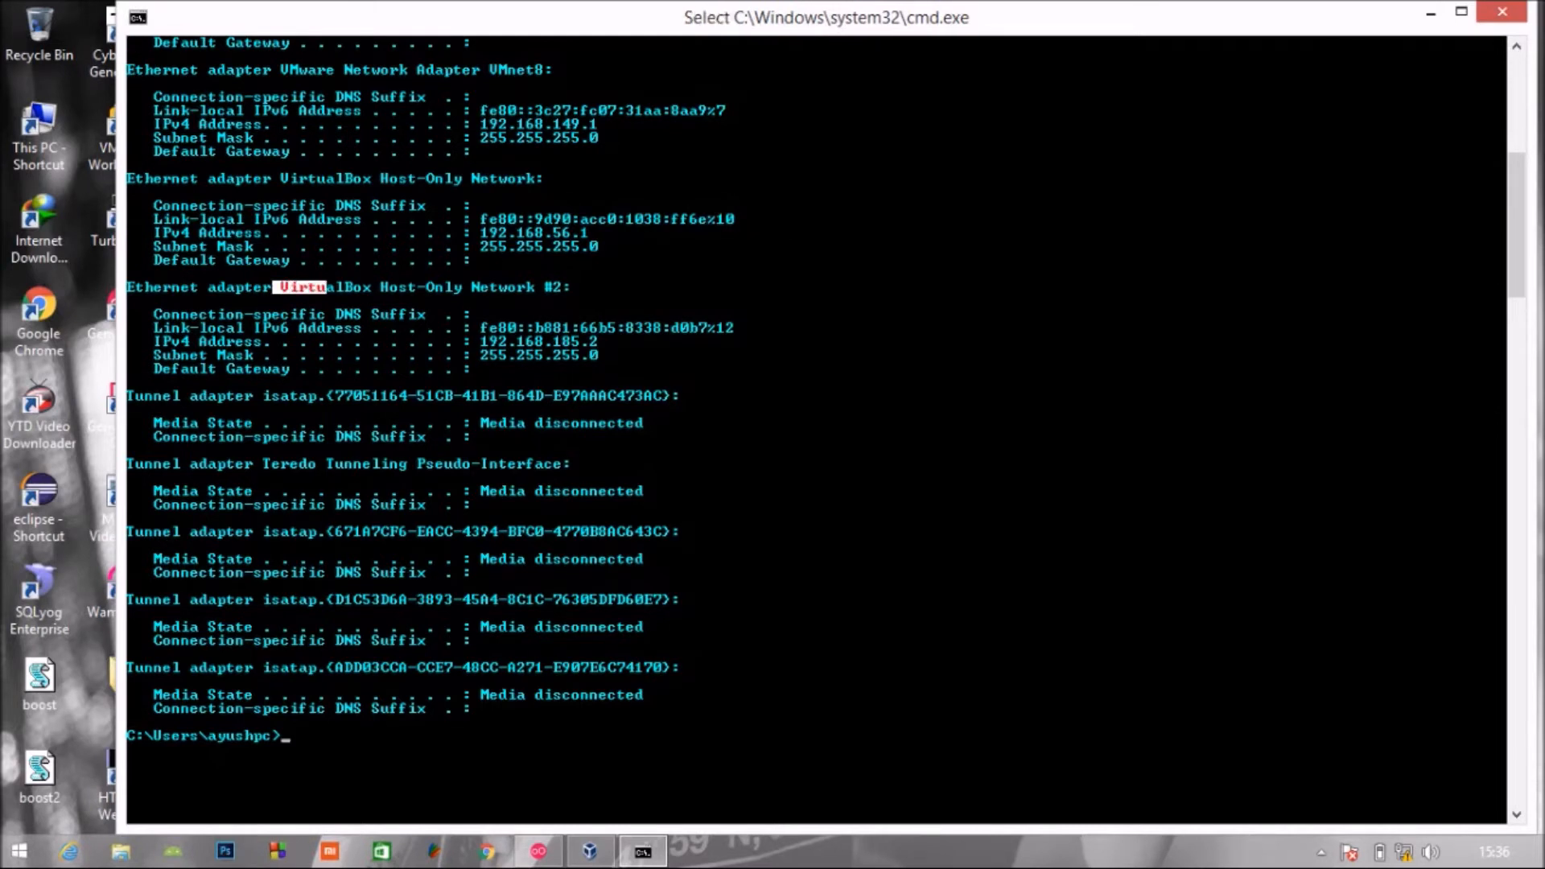
{"action": "left_click_drag", "start_coordinate": [278, 287], "coordinate": [562, 287]}
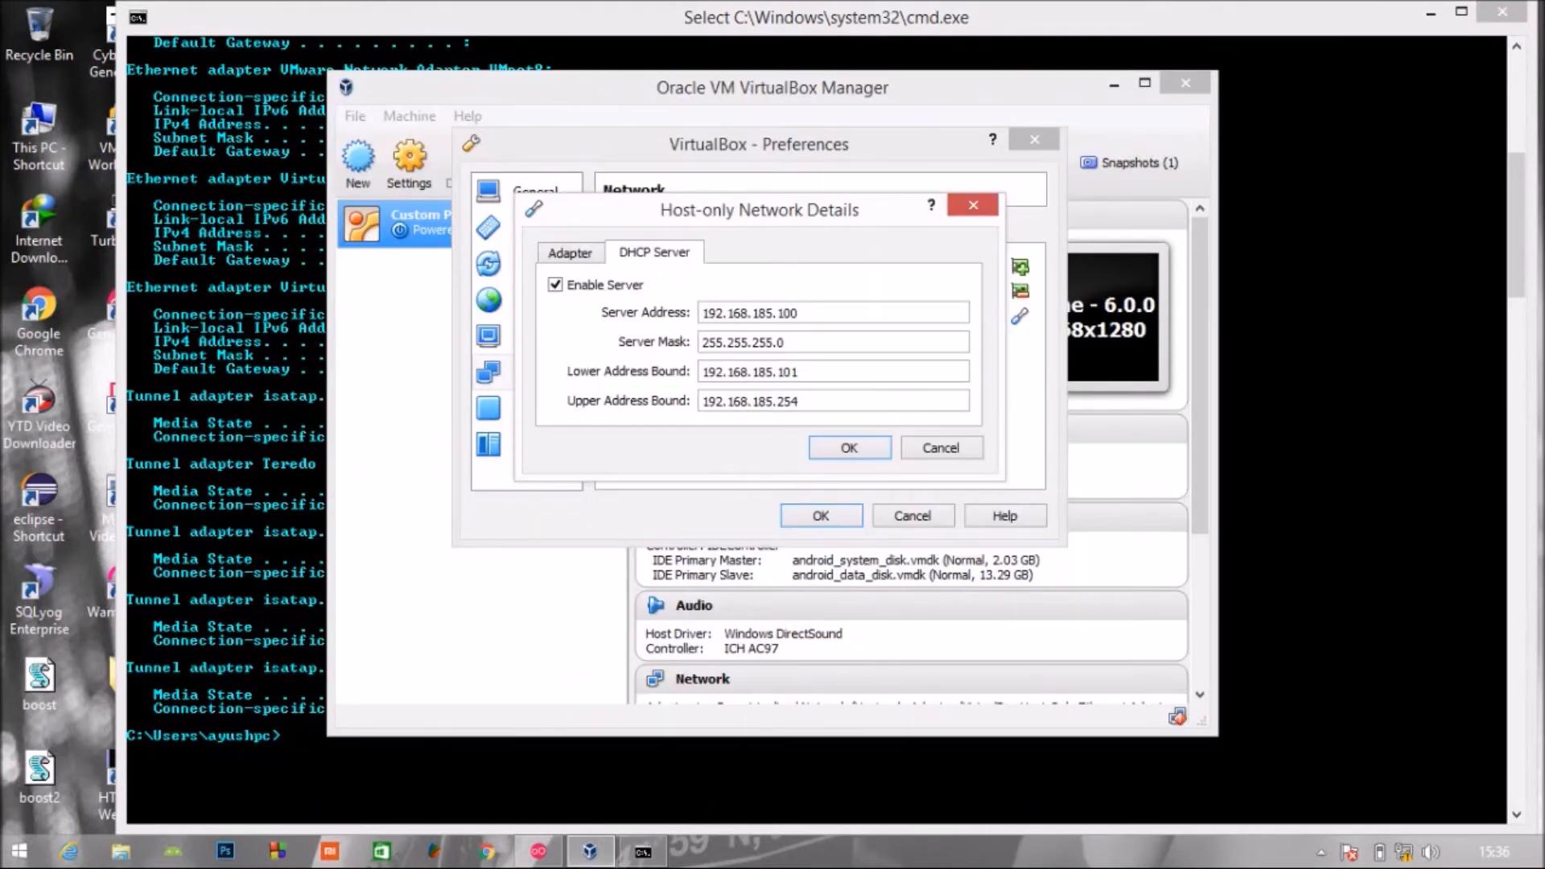
{"action": "mouse_move", "coordinate": [833, 342]}
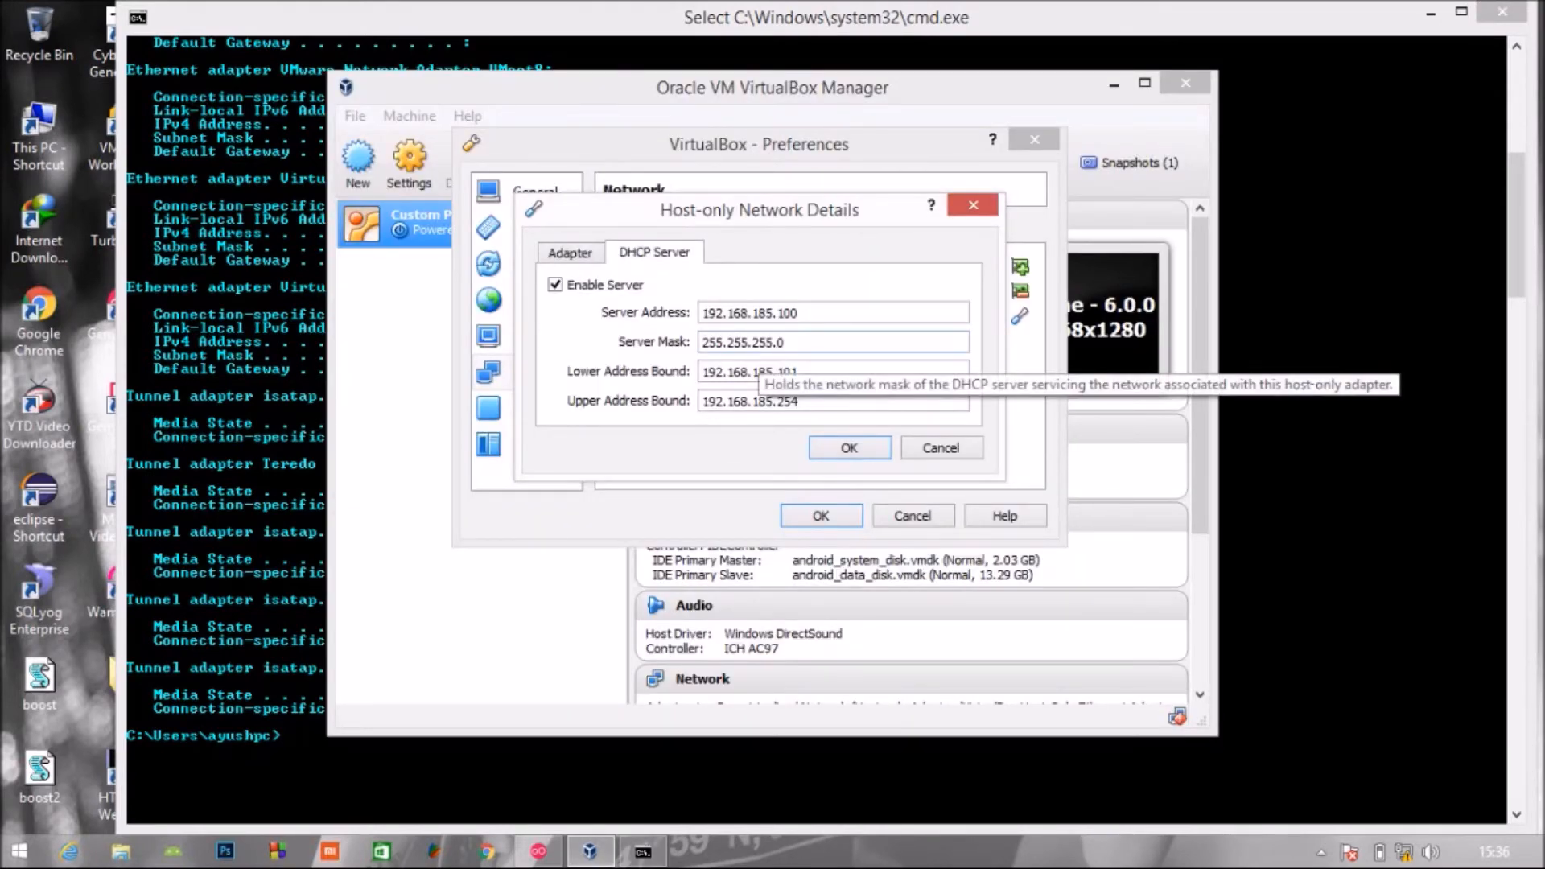
{"action": "mouse_move", "coordinate": [770, 341]}
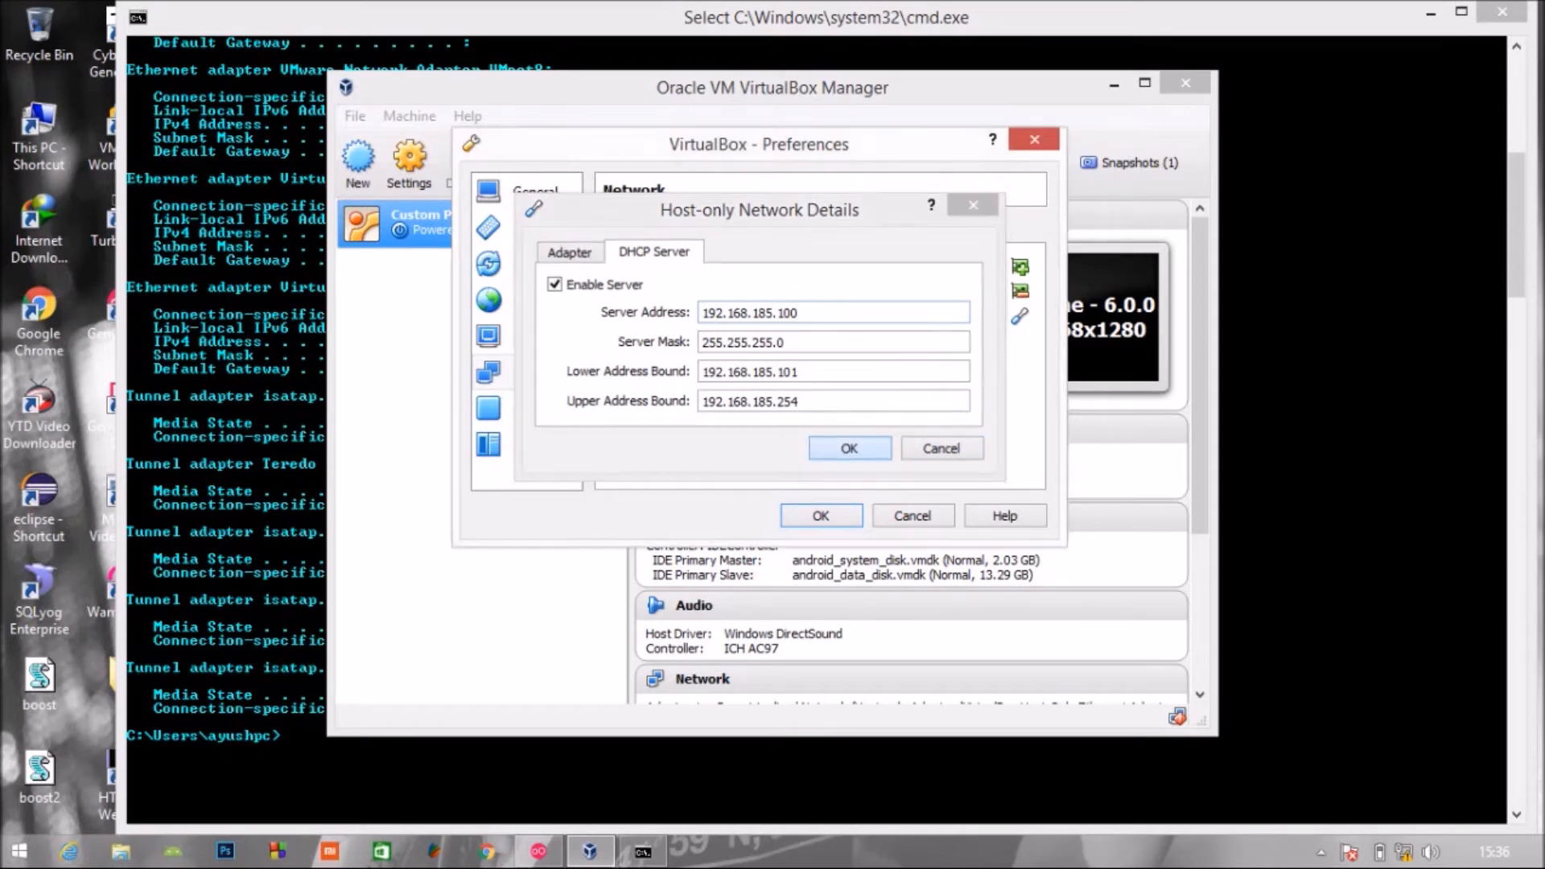
Confirm DHCP servers enabled on 192.168.185.x and 192.168.56.x networks and close preferences.
{"action": "left_click", "coordinate": [568, 253]}
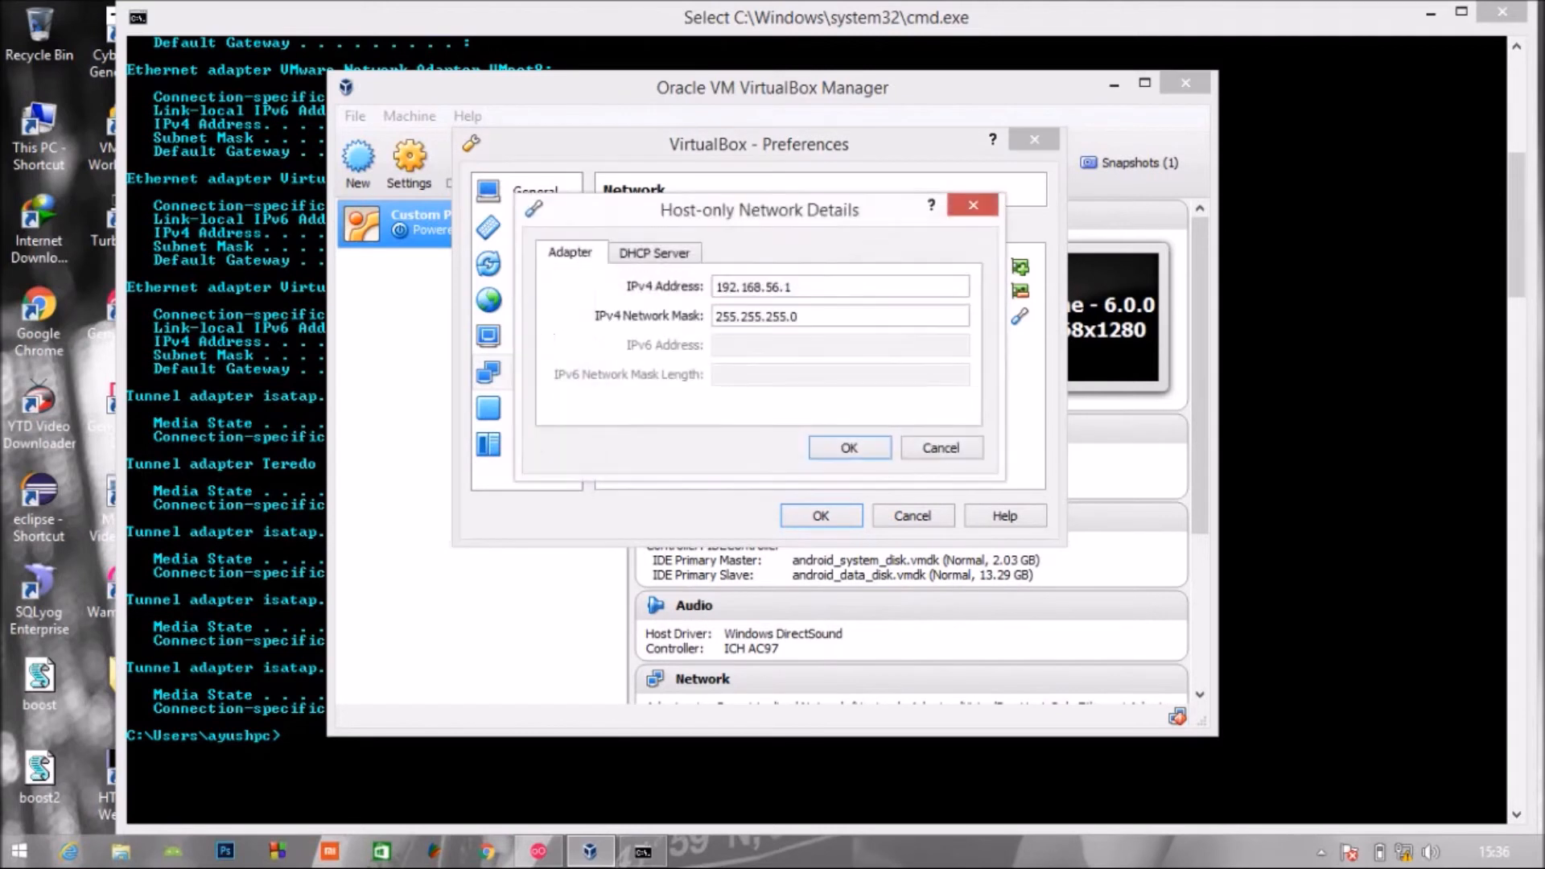
{"action": "left_click", "coordinate": [653, 253]}
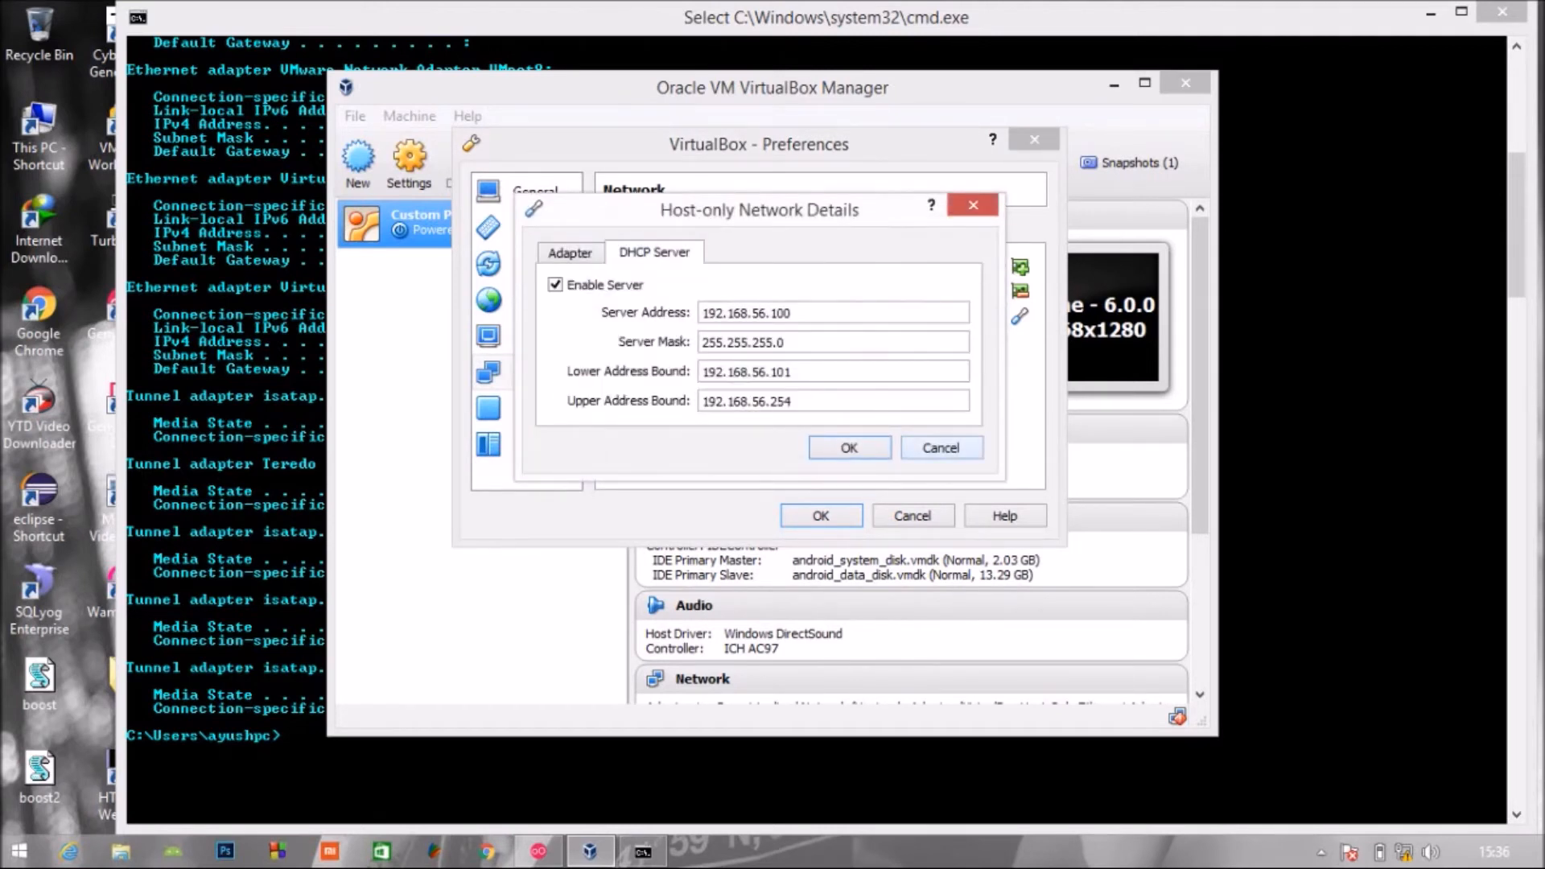
{"action": "left_click", "coordinate": [849, 448]}
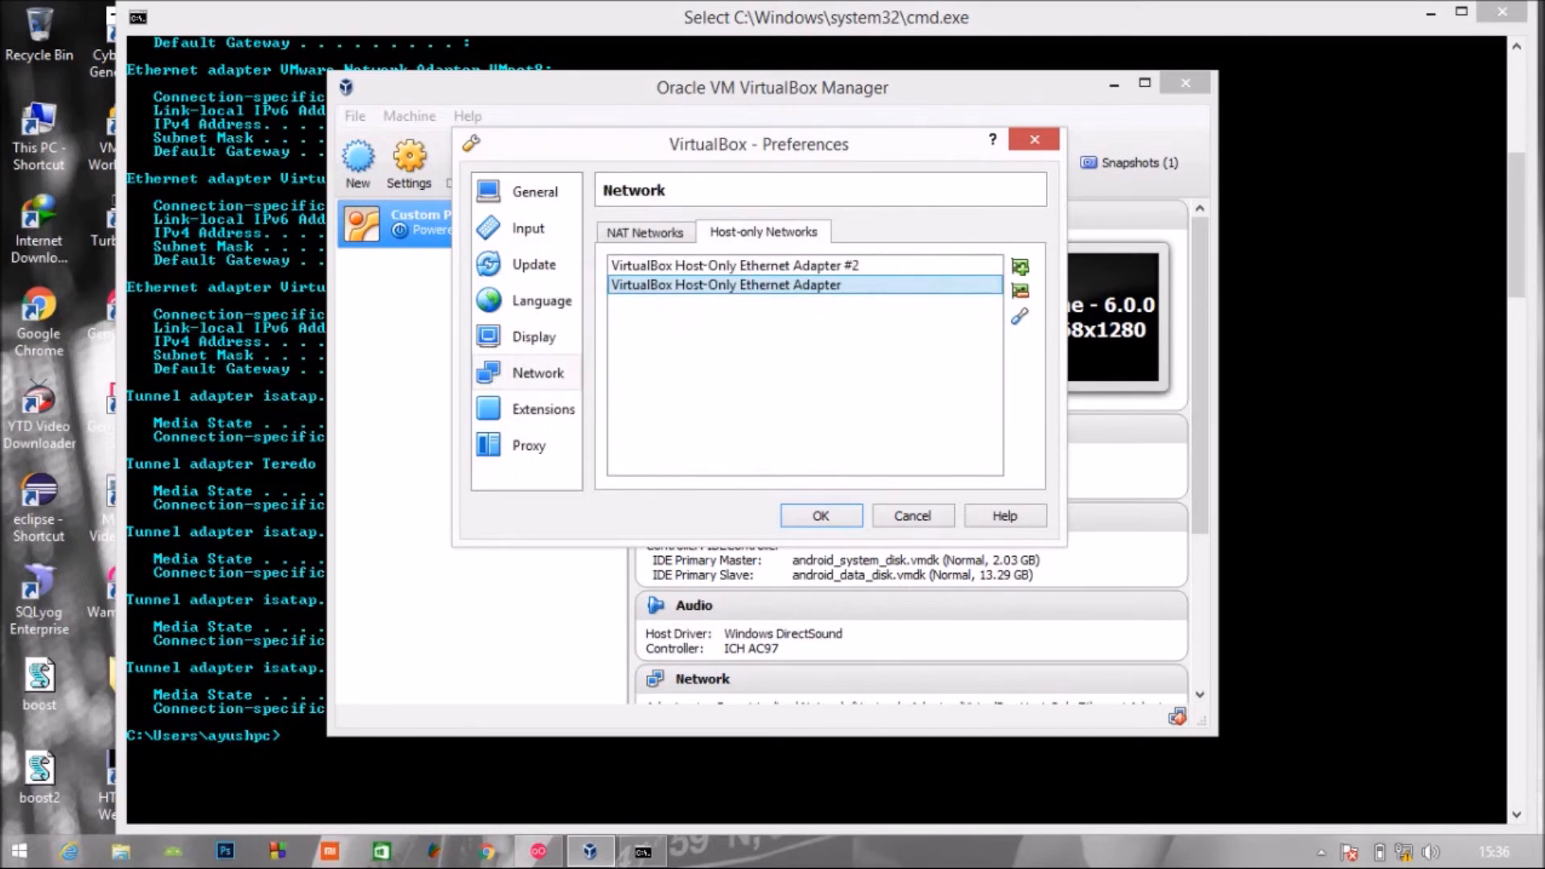
{"action": "left_click", "coordinate": [819, 515]}
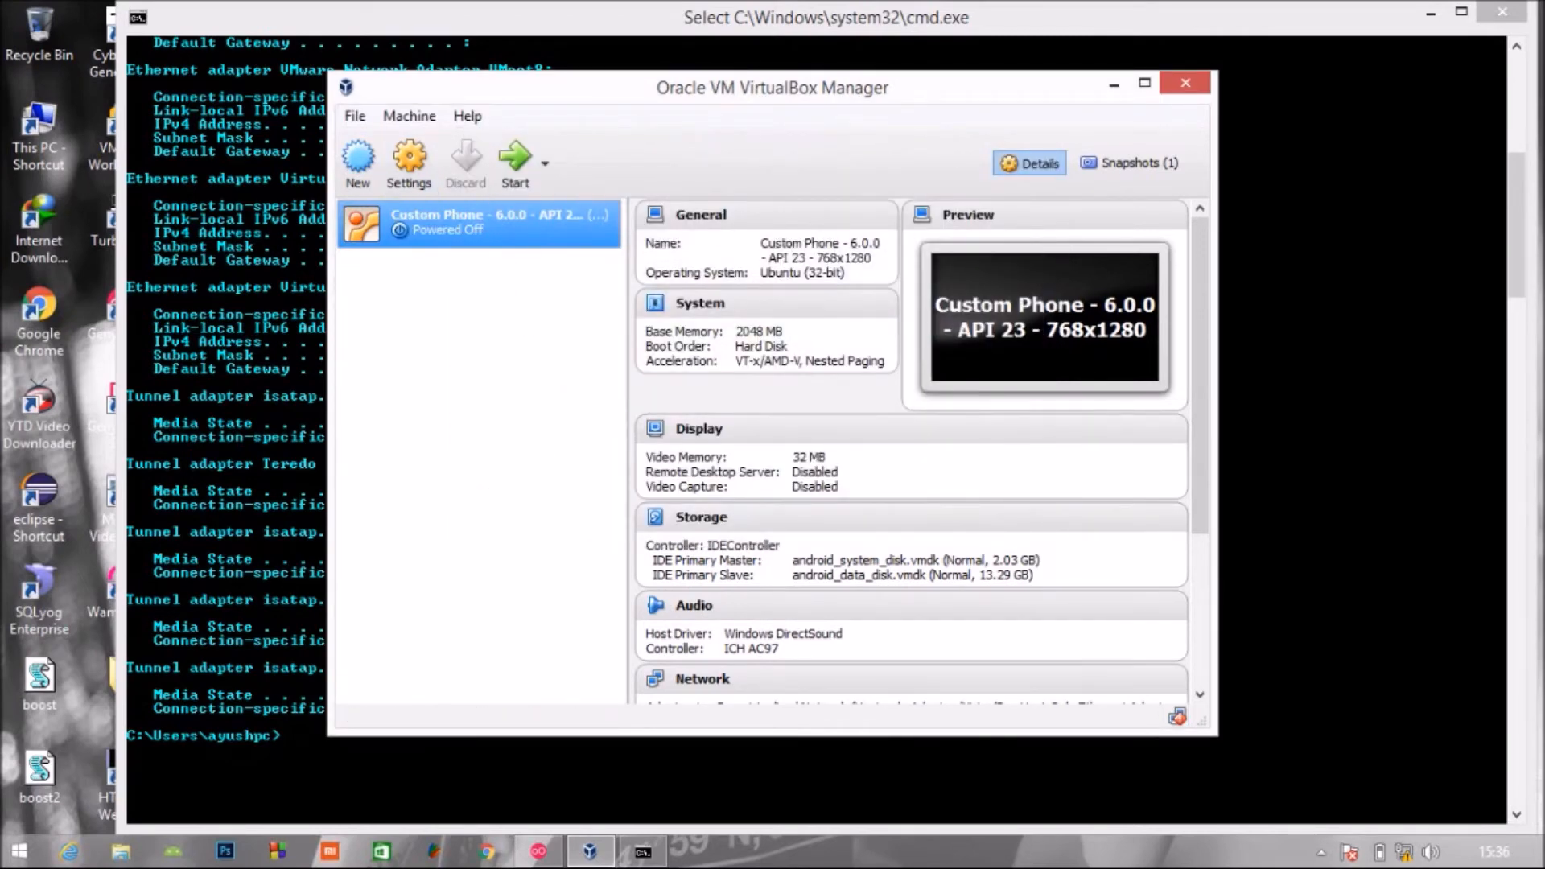
{"action": "mouse_move", "coordinate": [483, 222]}
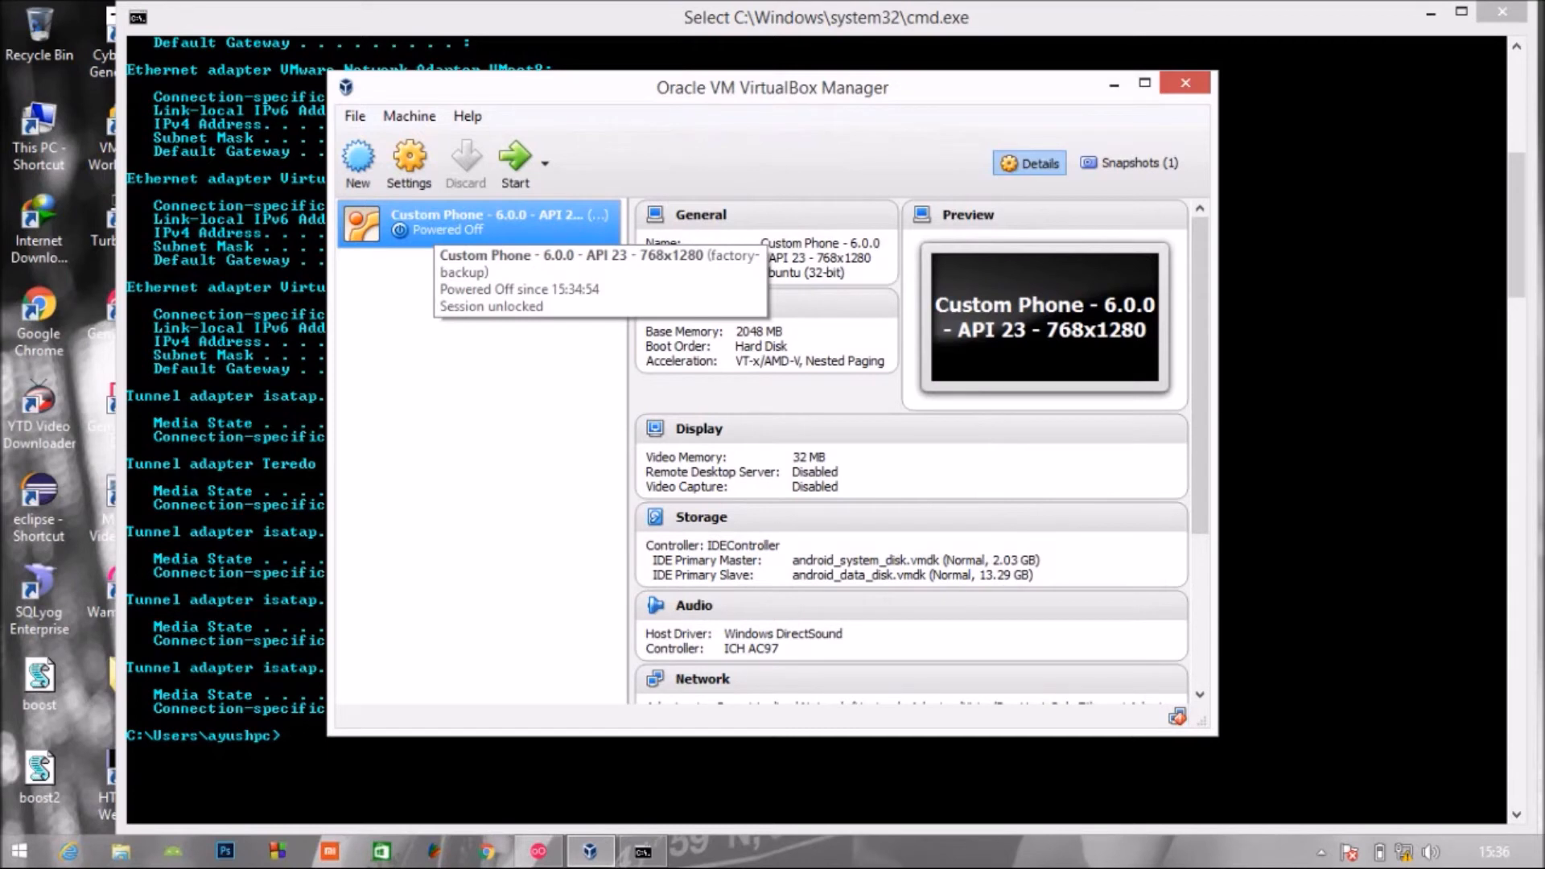
Set the Custom Phone VM's OS type to Microsoft Windows with a chosen version.
{"action": "right_click", "coordinate": [479, 223]}
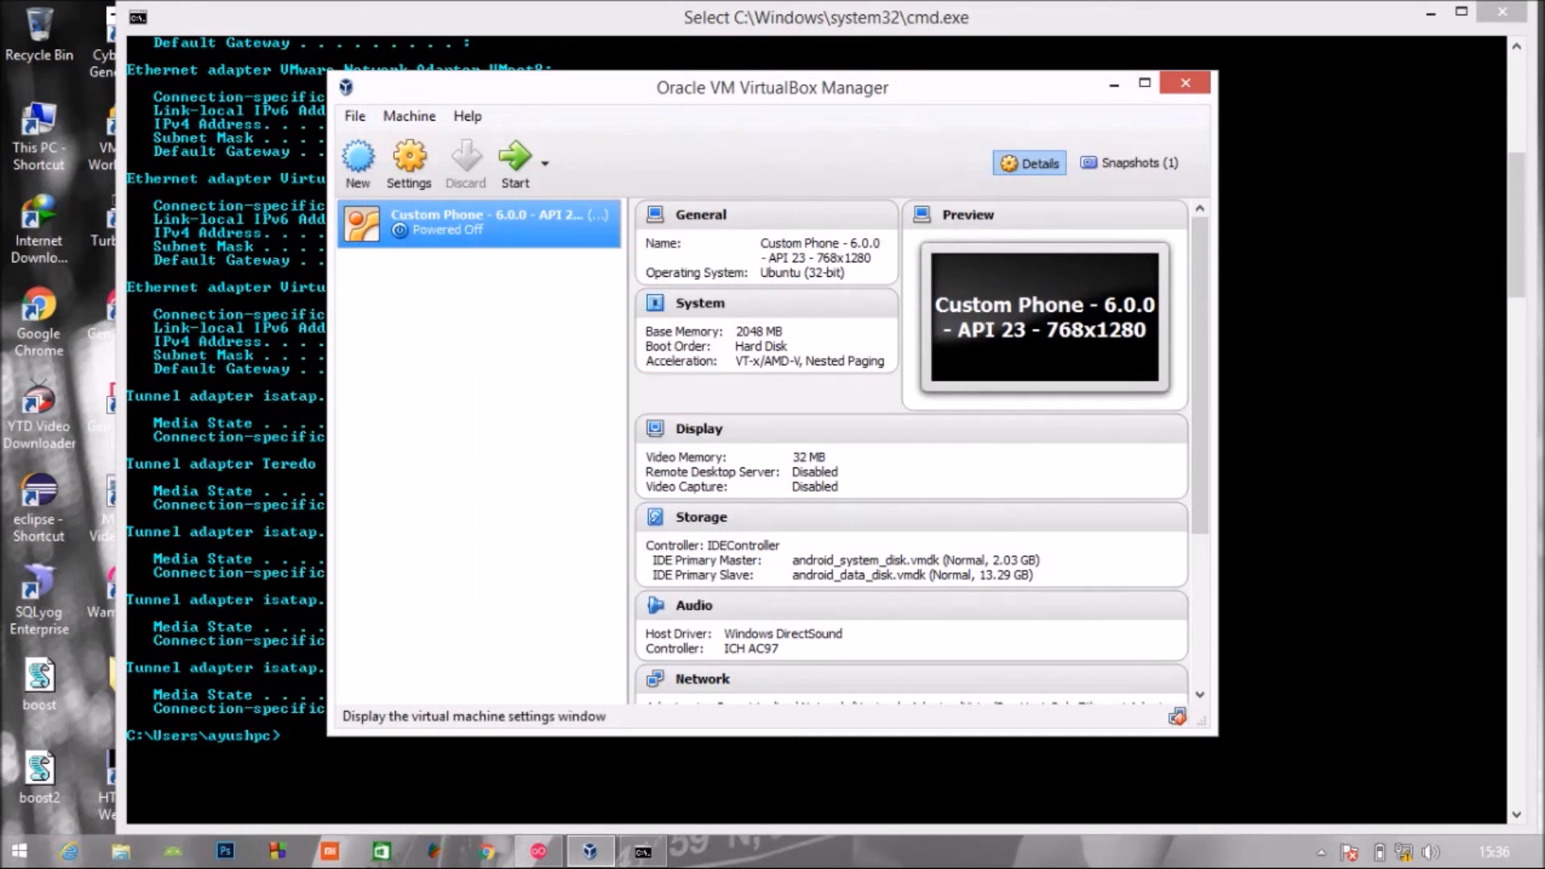
{"action": "left_click", "coordinate": [407, 161]}
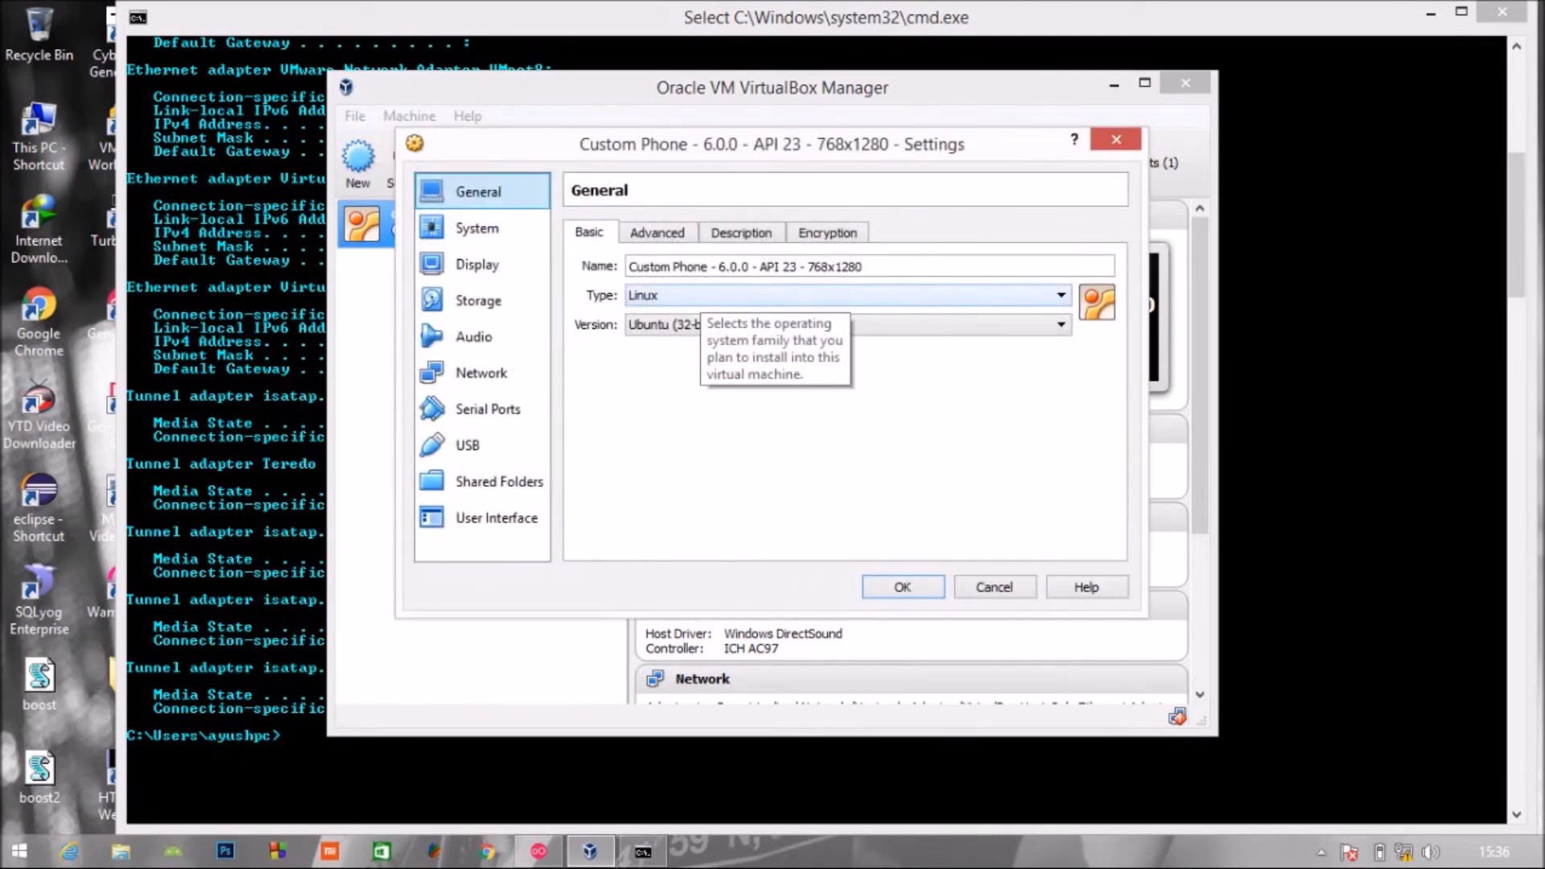
{"action": "left_click", "coordinate": [1060, 295]}
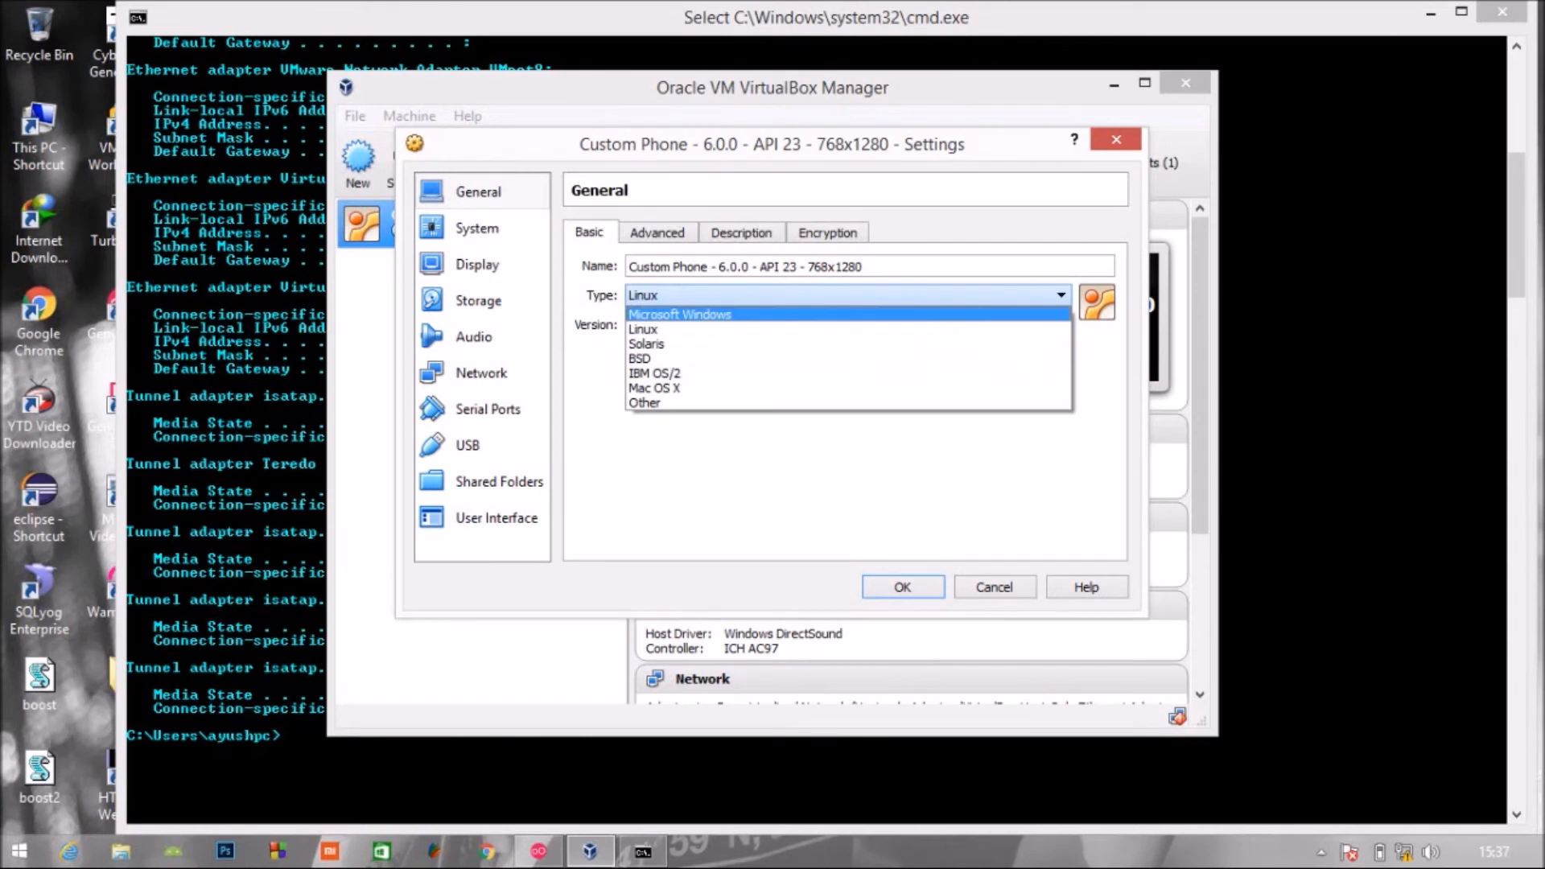
{"action": "left_click", "coordinate": [679, 314]}
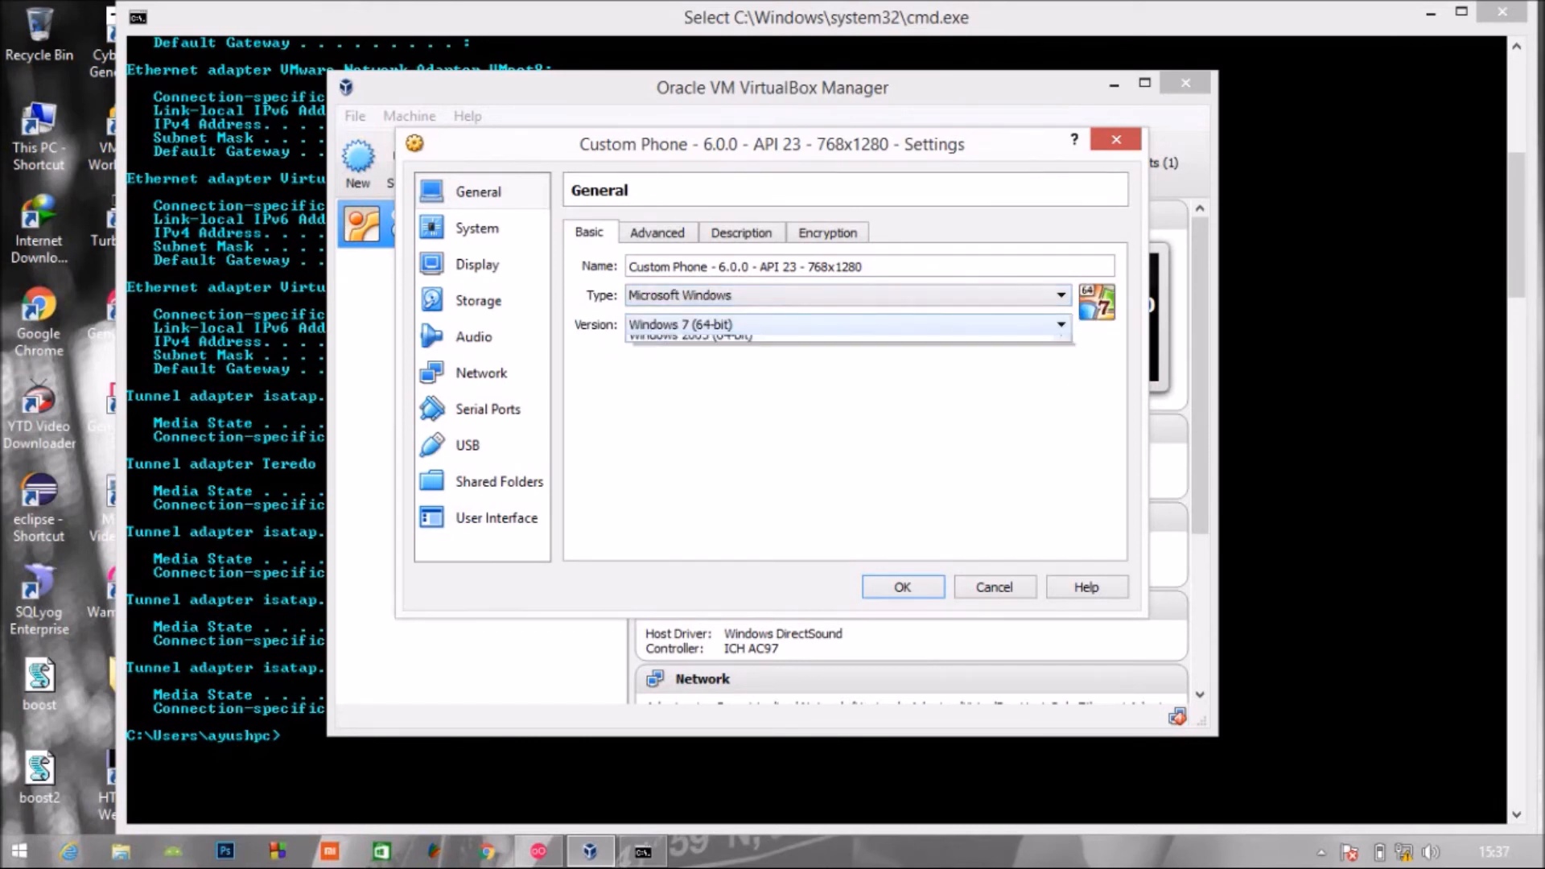
{"action": "left_click", "coordinate": [1060, 324]}
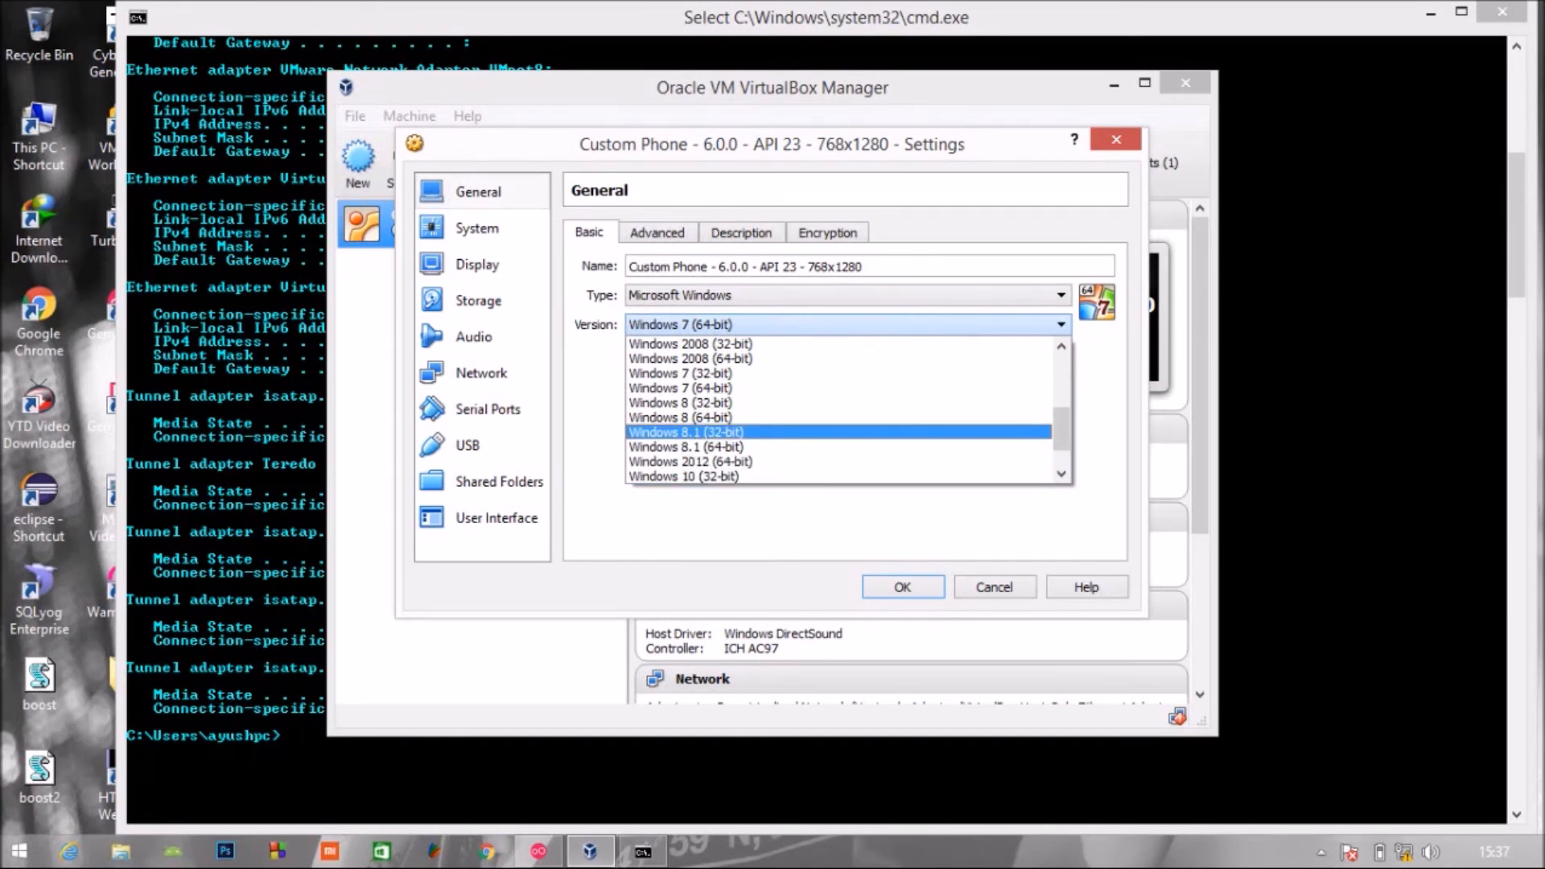
{"action": "left_click", "coordinate": [686, 446]}
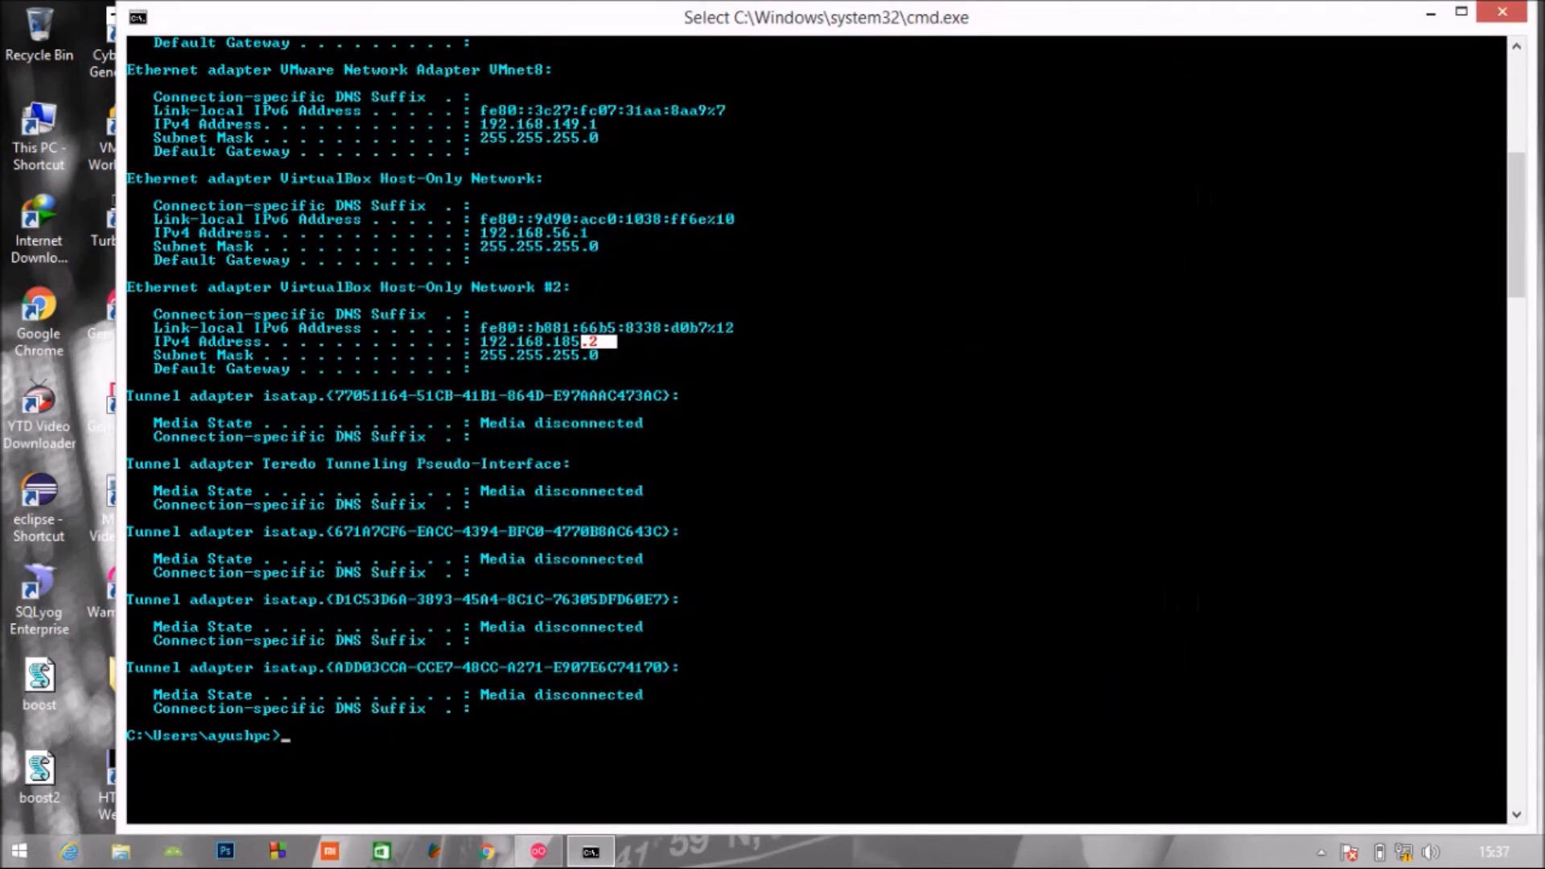
Close the console and start the Custom Phone device in Genymotion.
{"action": "left_click", "coordinate": [537, 850]}
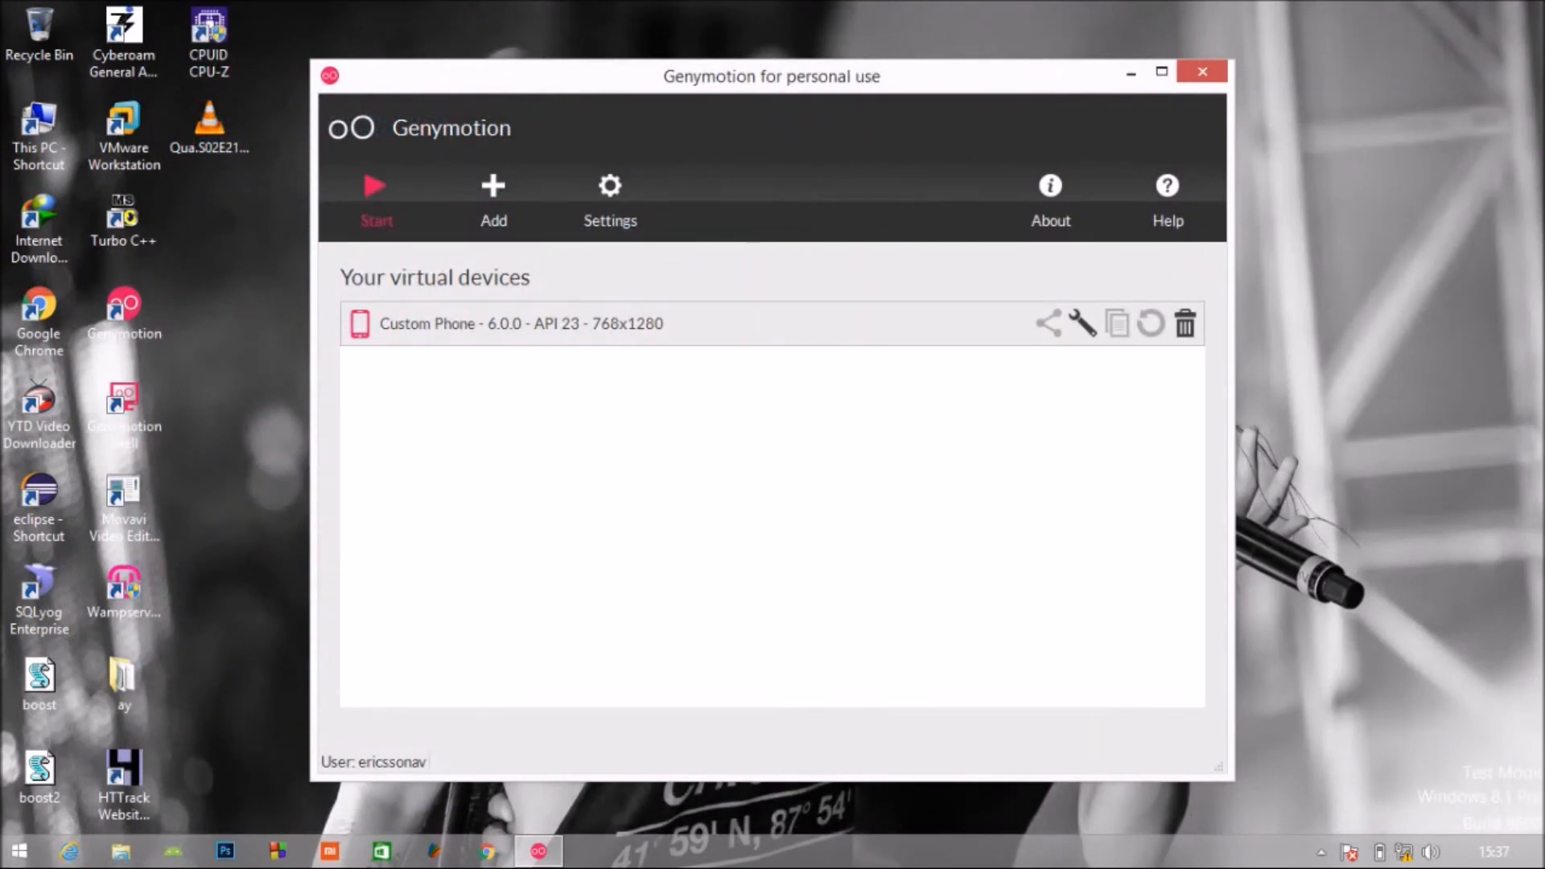
{"action": "left_click", "coordinate": [375, 185]}
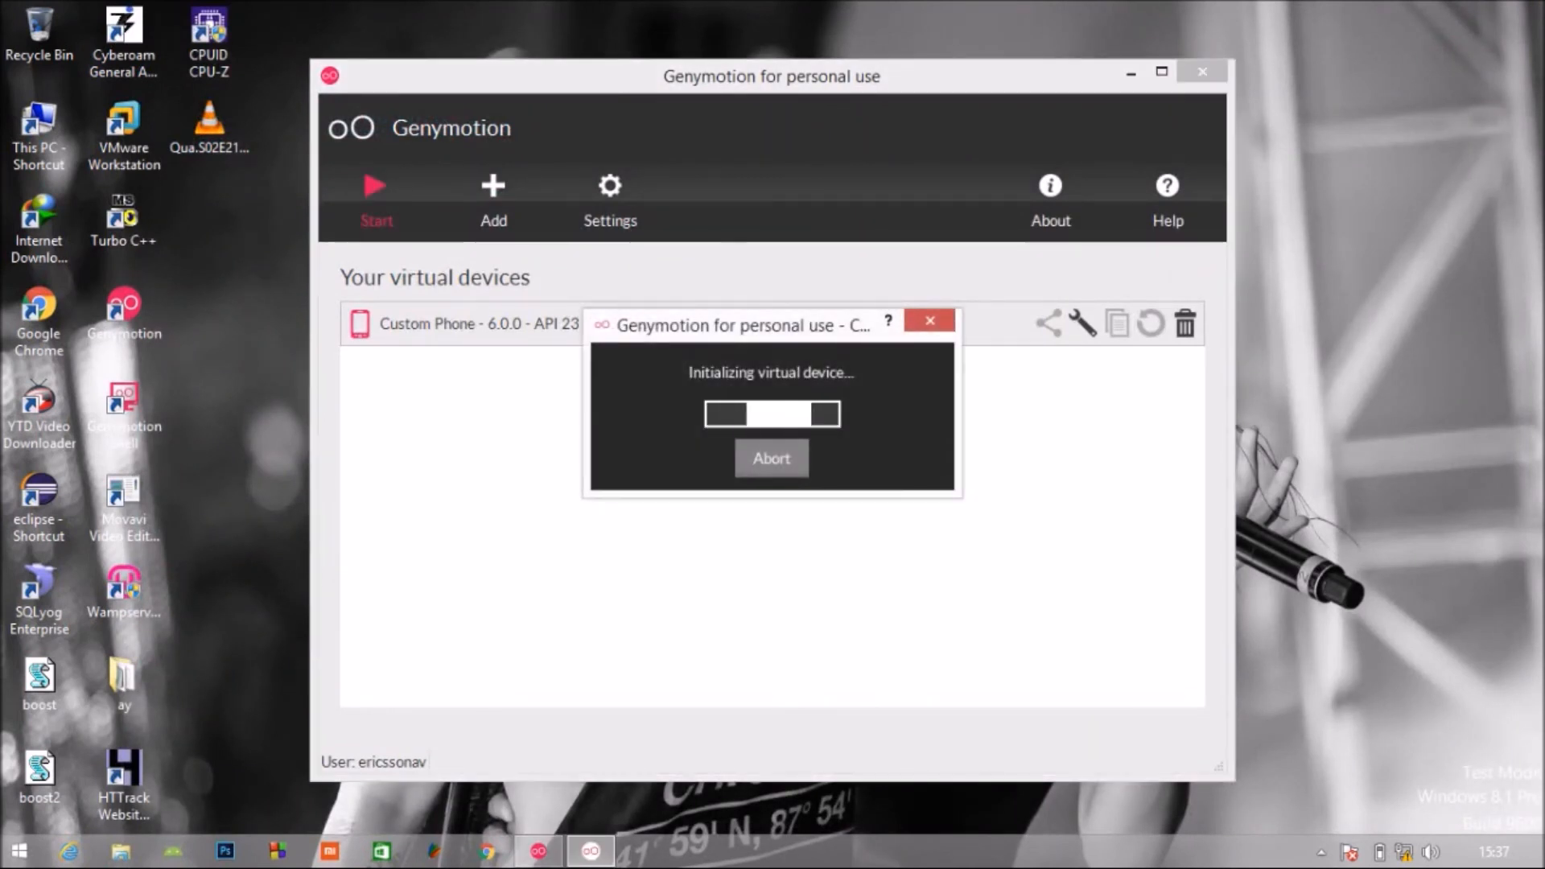